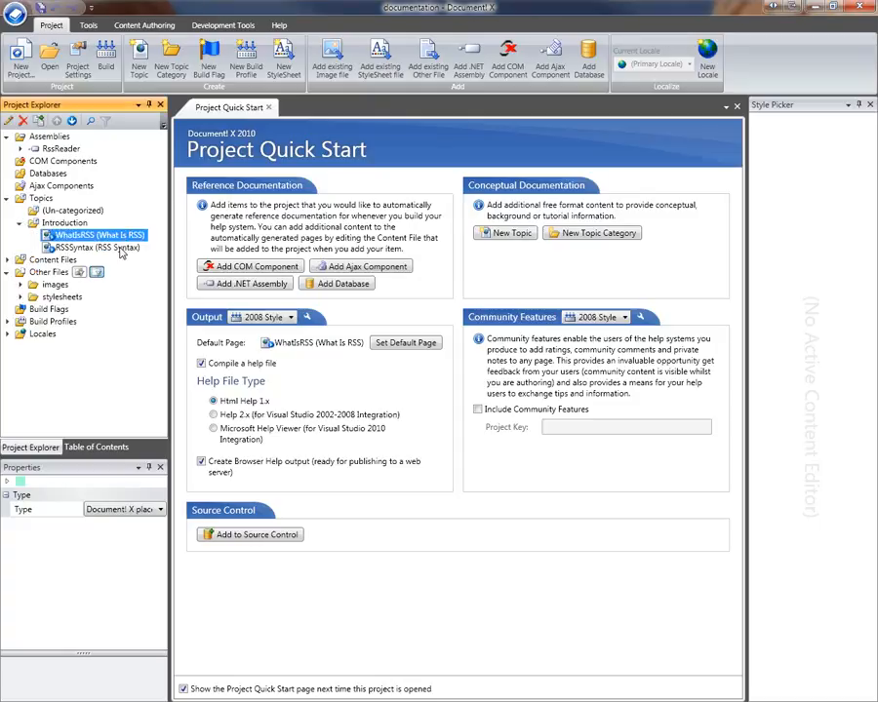
Step: Check the RSSSyntax and WhatIsRSS topic properties, then display the placeholder-only table of contents
{"action": "left_click", "coordinate": [98, 247]}
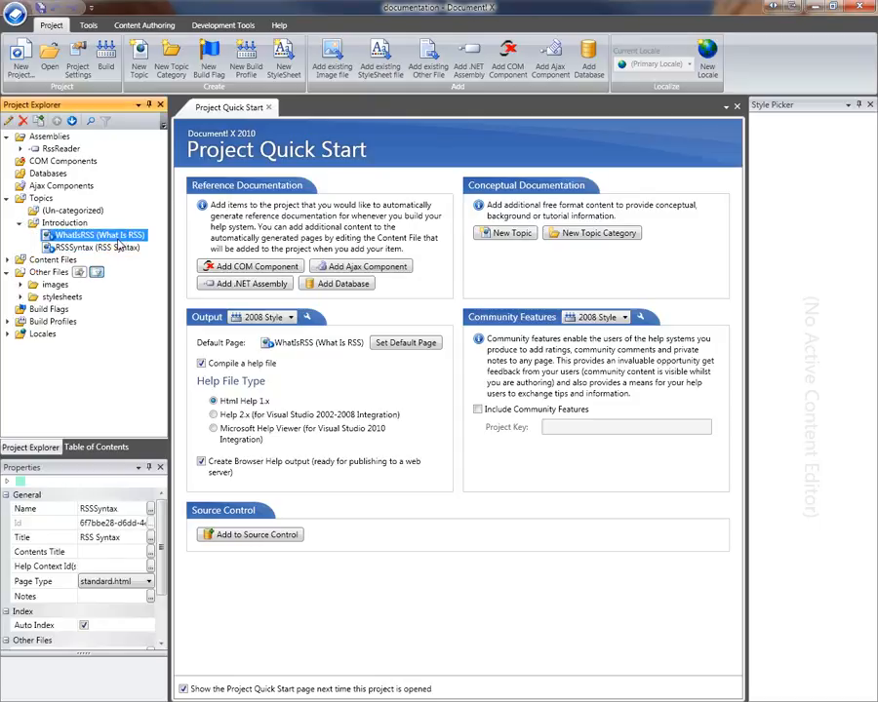
{"action": "left_click", "coordinate": [96, 235]}
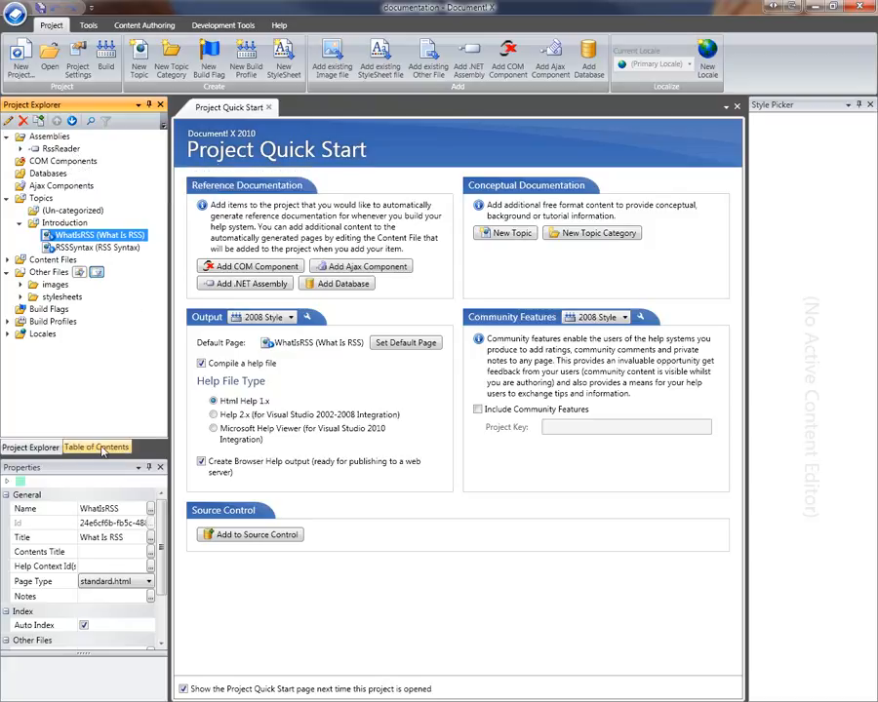
{"action": "left_click", "coordinate": [96, 447]}
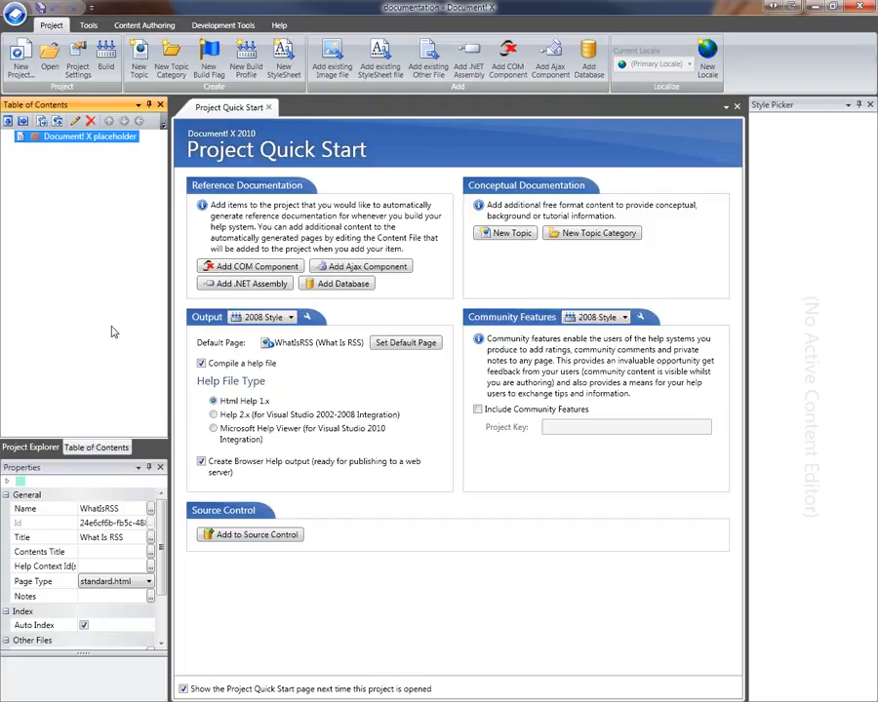
{"action": "mouse_move", "coordinate": [134, 202]}
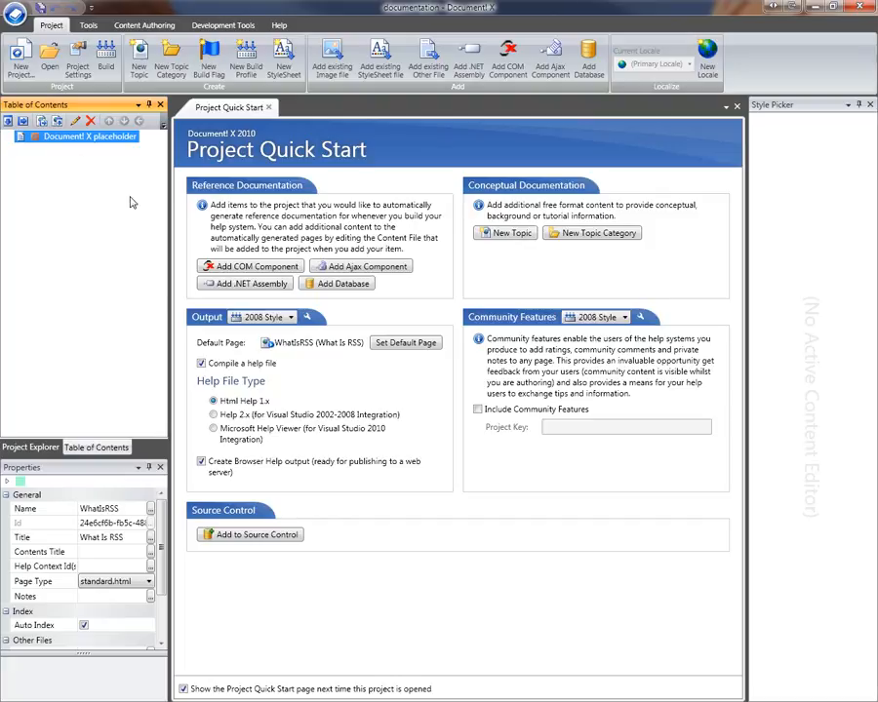
{"action": "mouse_move", "coordinate": [65, 210]}
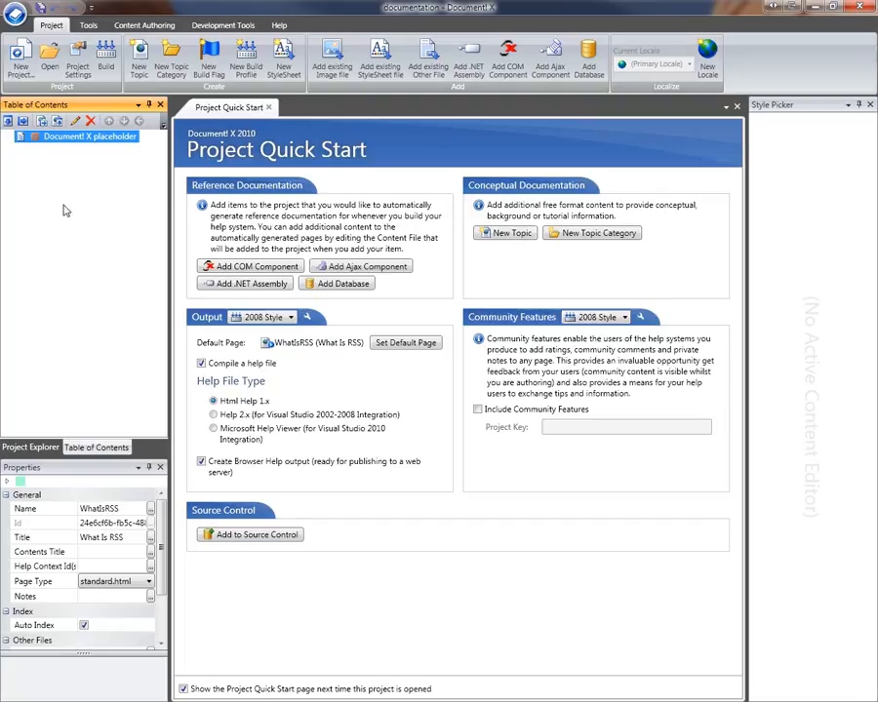
{"action": "mouse_move", "coordinate": [176, 152]}
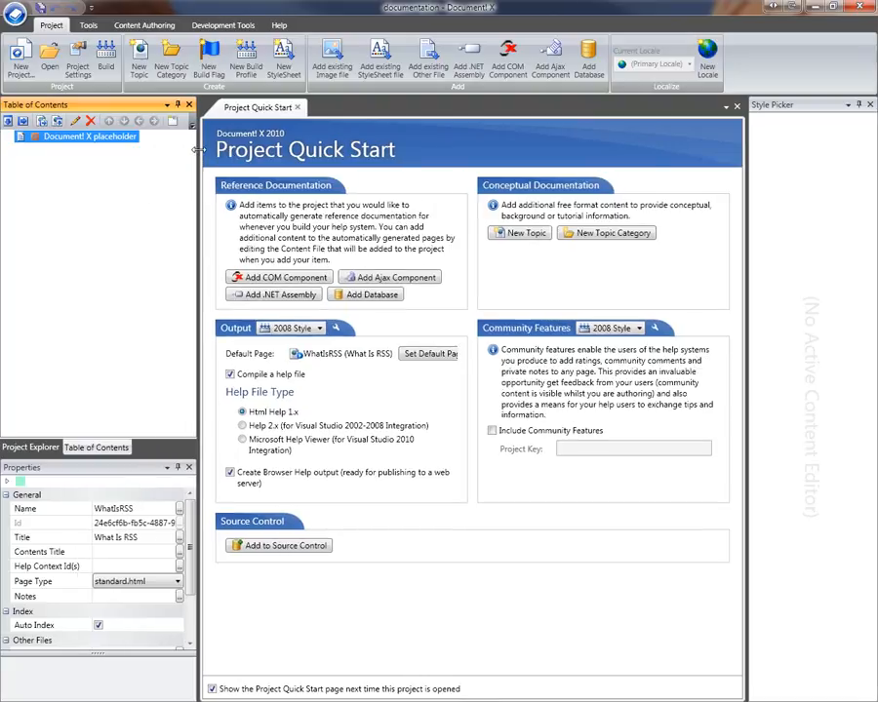
{"action": "mouse_move", "coordinate": [174, 121]}
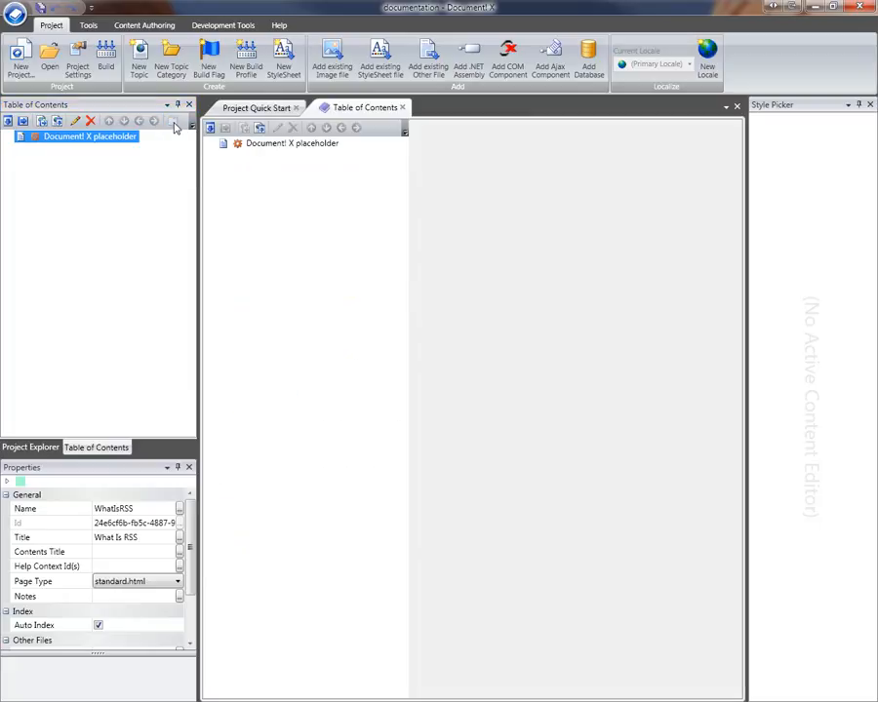
{"action": "mouse_move", "coordinate": [335, 173]}
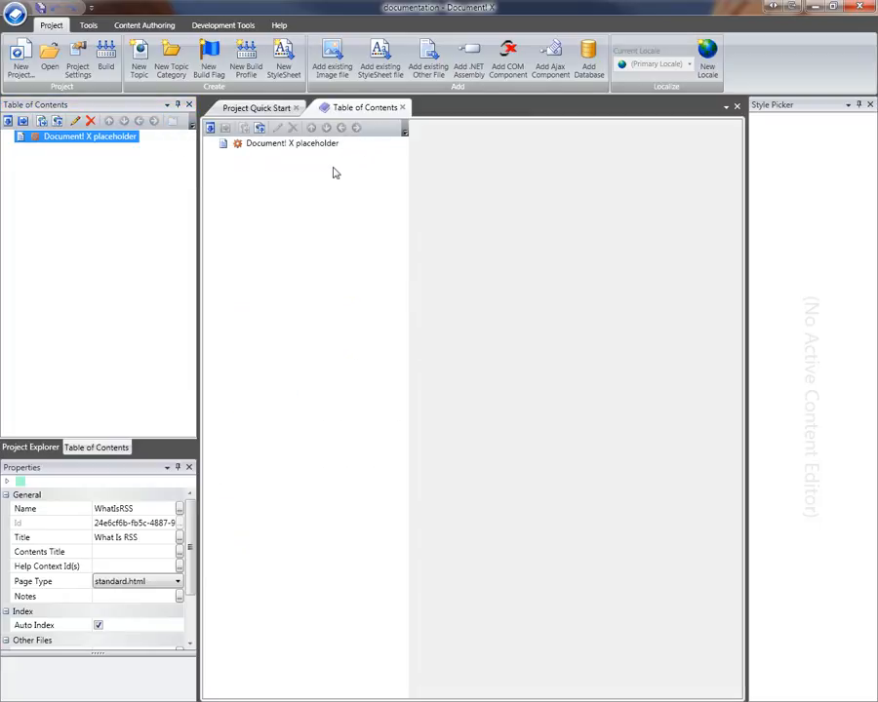
{"action": "mouse_move", "coordinate": [270, 149]}
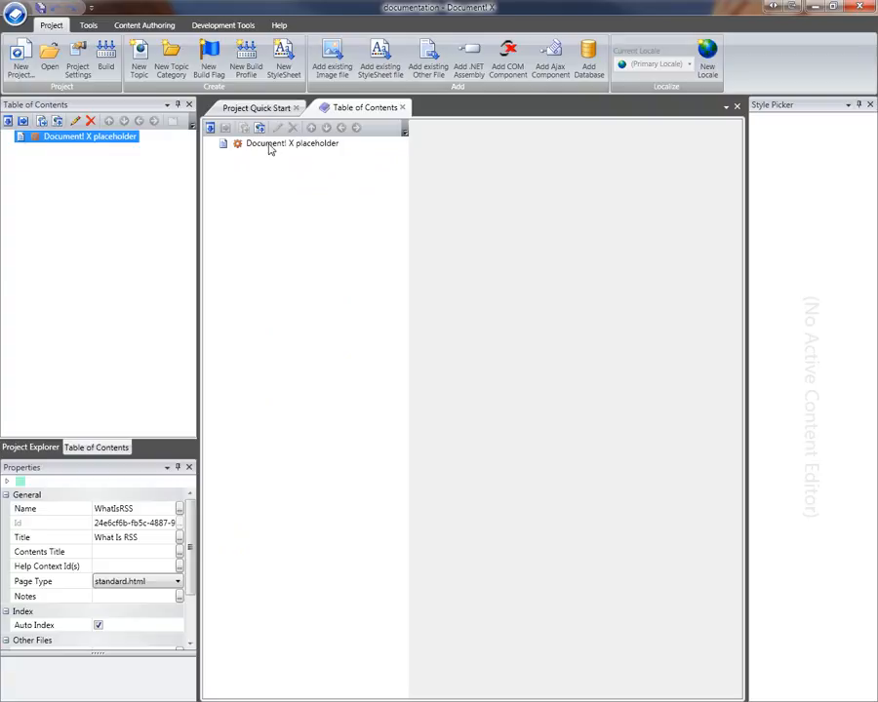
Step: Select the Document! X placeholder node to see its generated-contents Type setting
{"action": "left_click", "coordinate": [292, 143]}
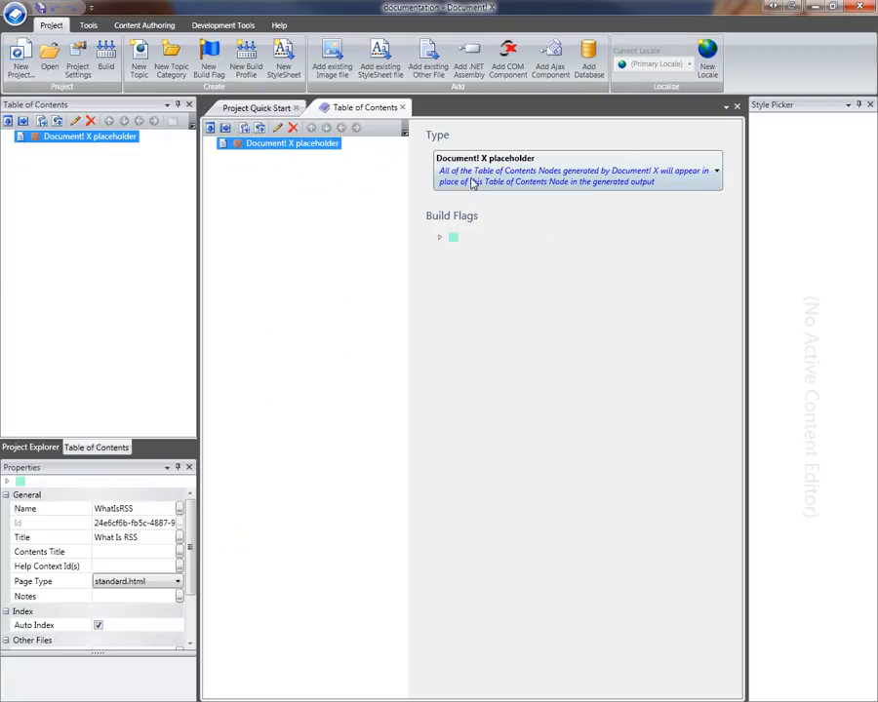
{"action": "mouse_move", "coordinate": [646, 280]}
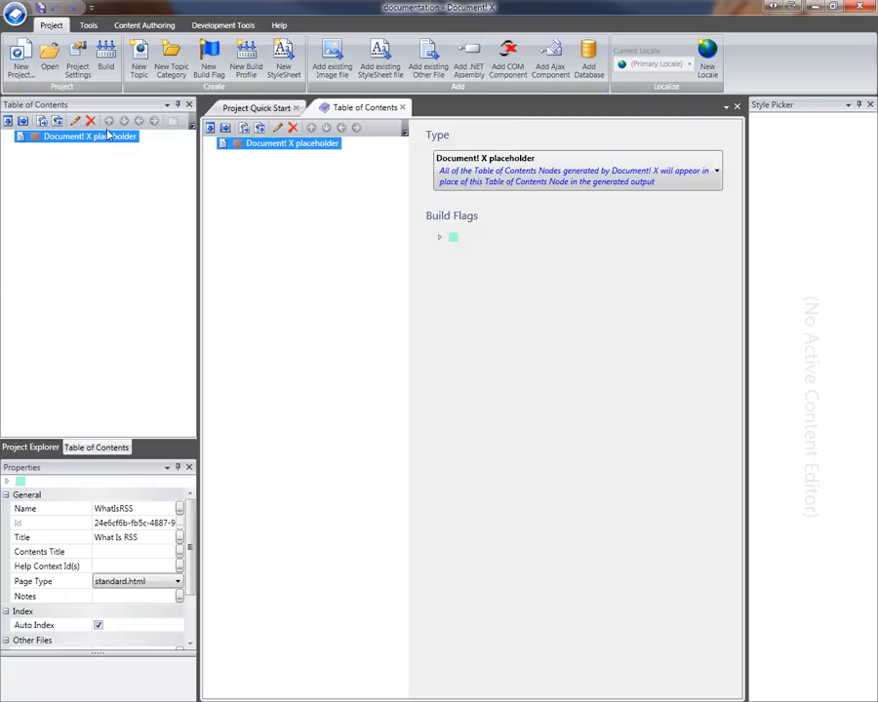
{"action": "mouse_move", "coordinate": [122, 440]}
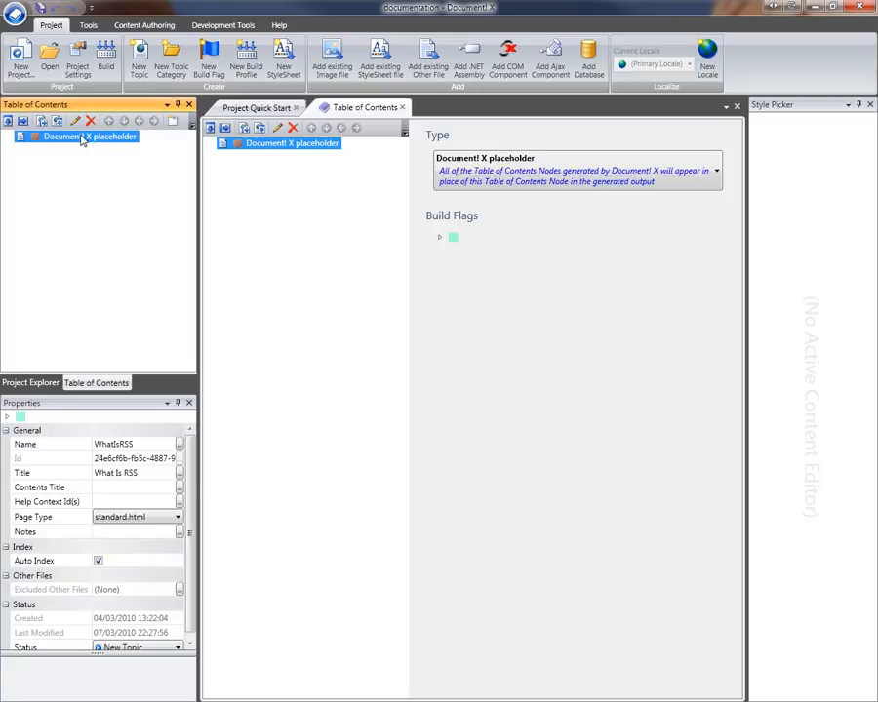
{"action": "left_click", "coordinate": [88, 135]}
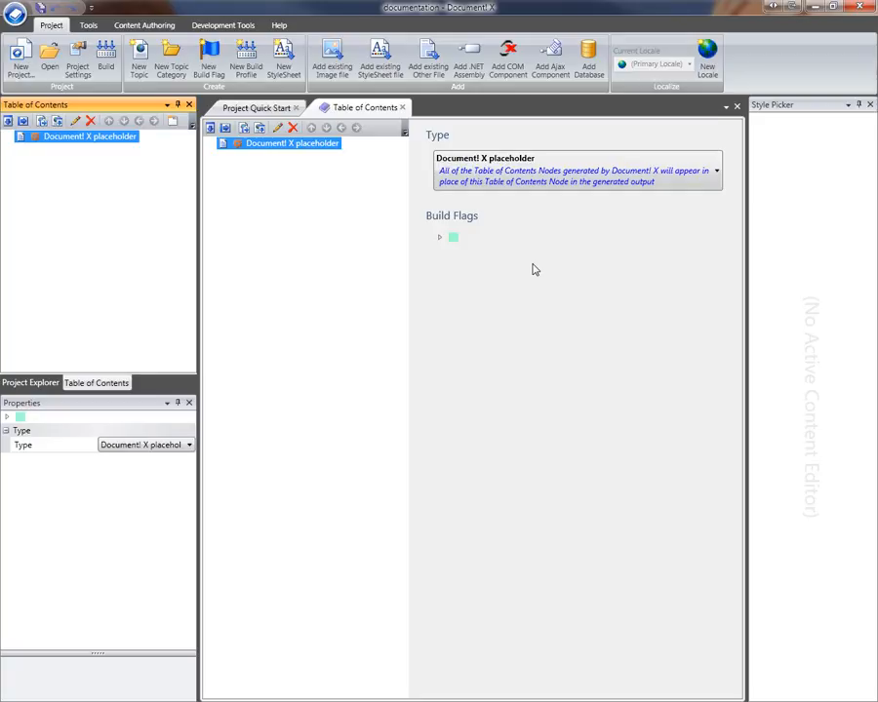
{"action": "mouse_move", "coordinate": [521, 265]}
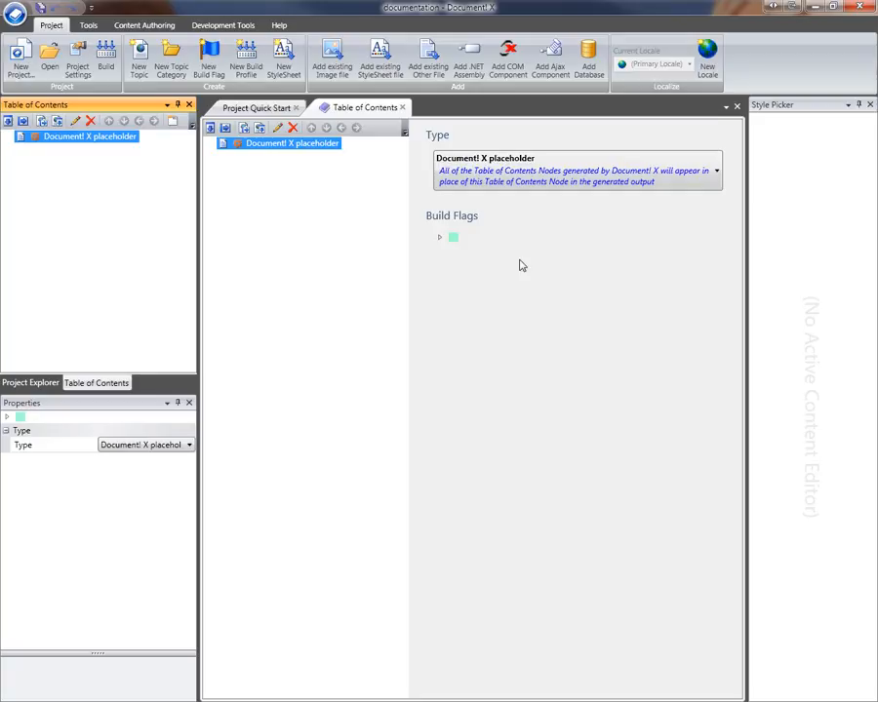
{"action": "mouse_move", "coordinate": [335, 226]}
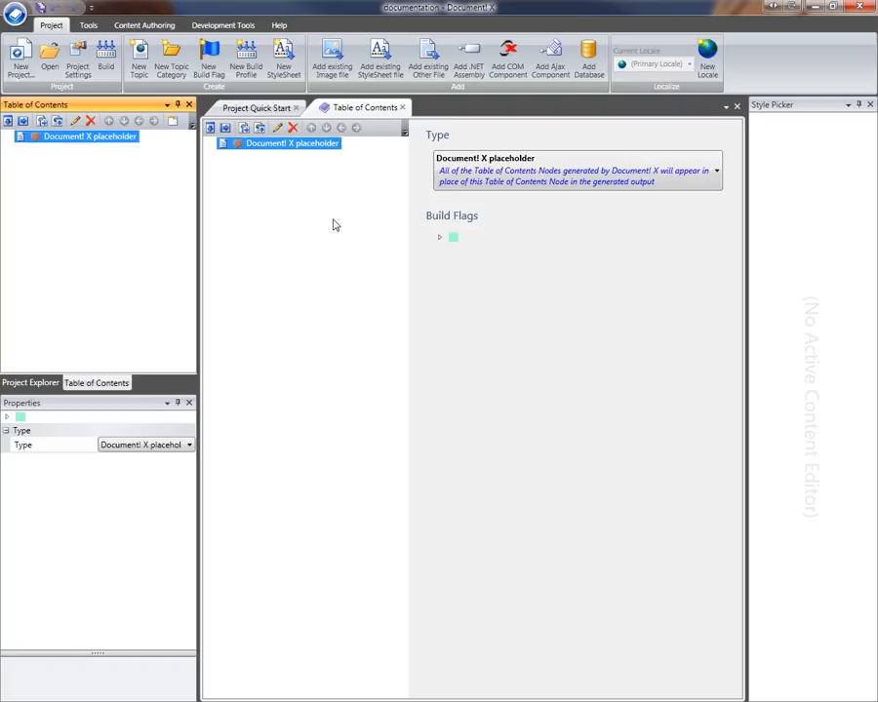
{"action": "mouse_move", "coordinate": [351, 212]}
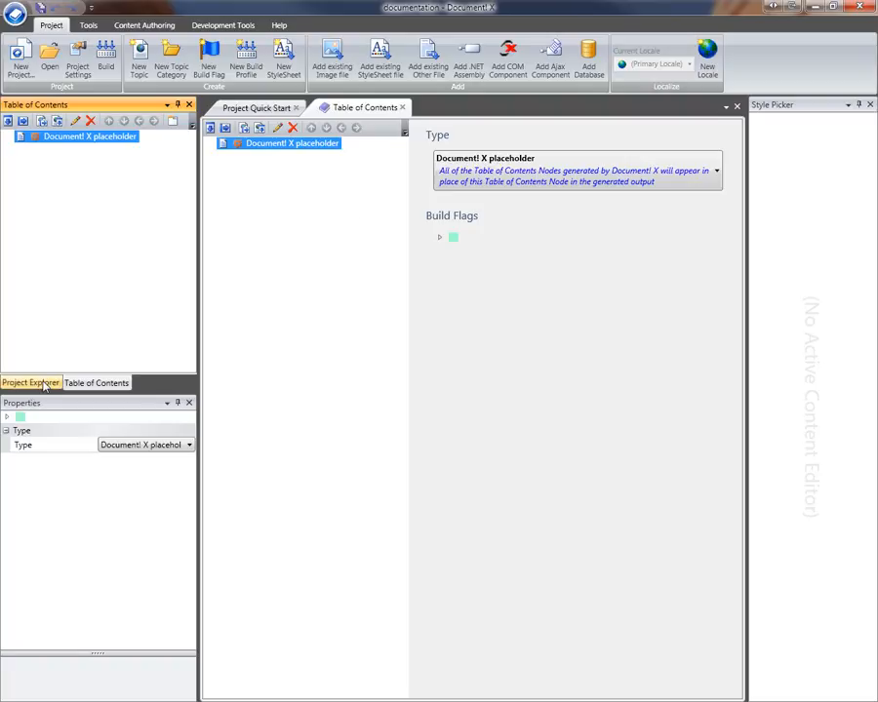
Step: Create a heading node captioned 'Introduction' and close its editor
{"action": "left_click", "coordinate": [30, 382]}
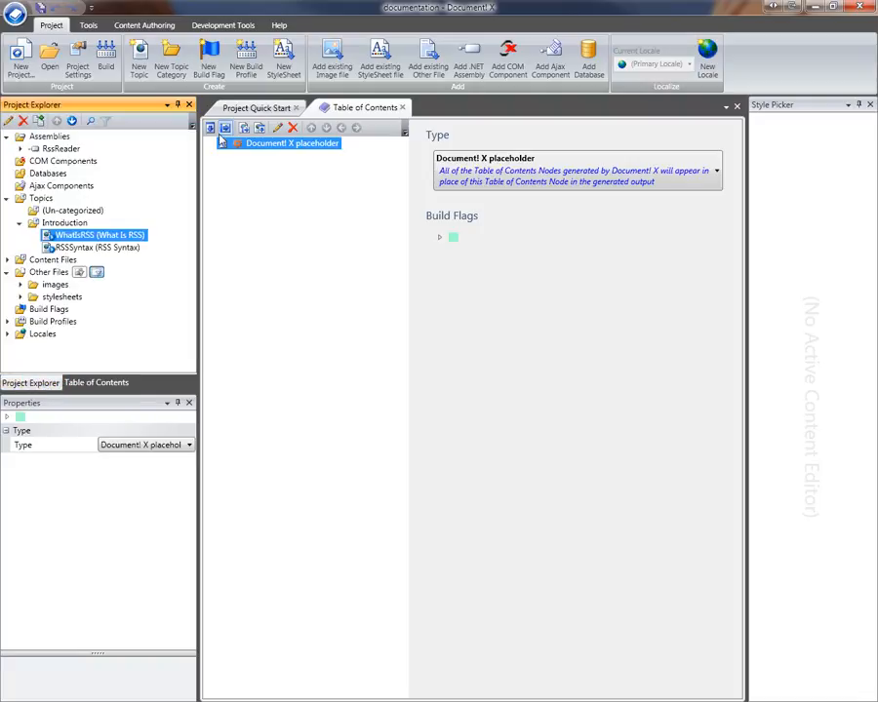
{"action": "mouse_move", "coordinate": [211, 127]}
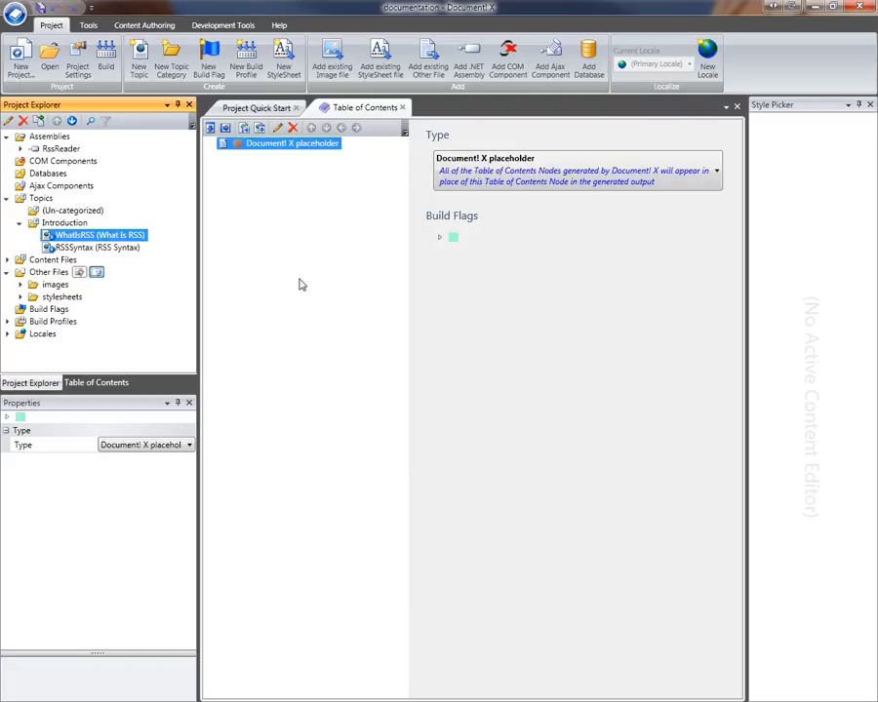
{"action": "mouse_move", "coordinate": [211, 128]}
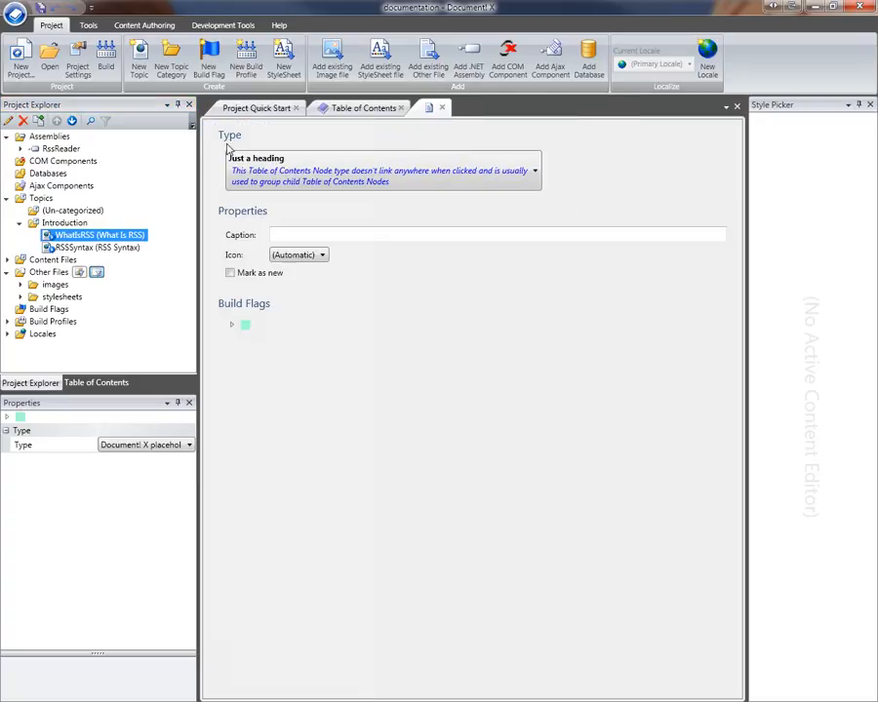
{"action": "mouse_move", "coordinate": [509, 218]}
{"action": "type", "text": "I"}
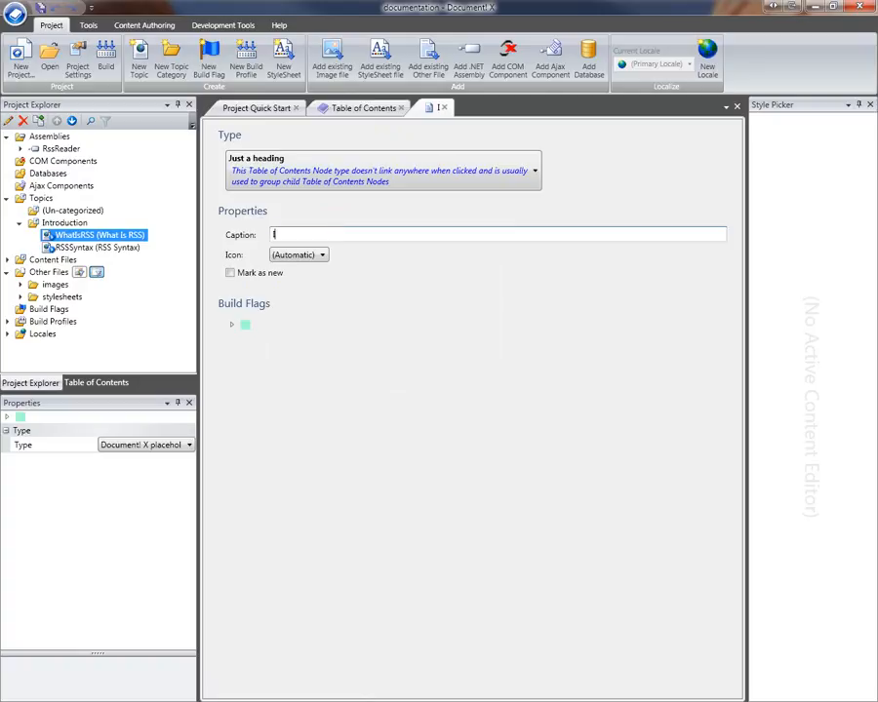
{"action": "type", "text": "ntroduction"}
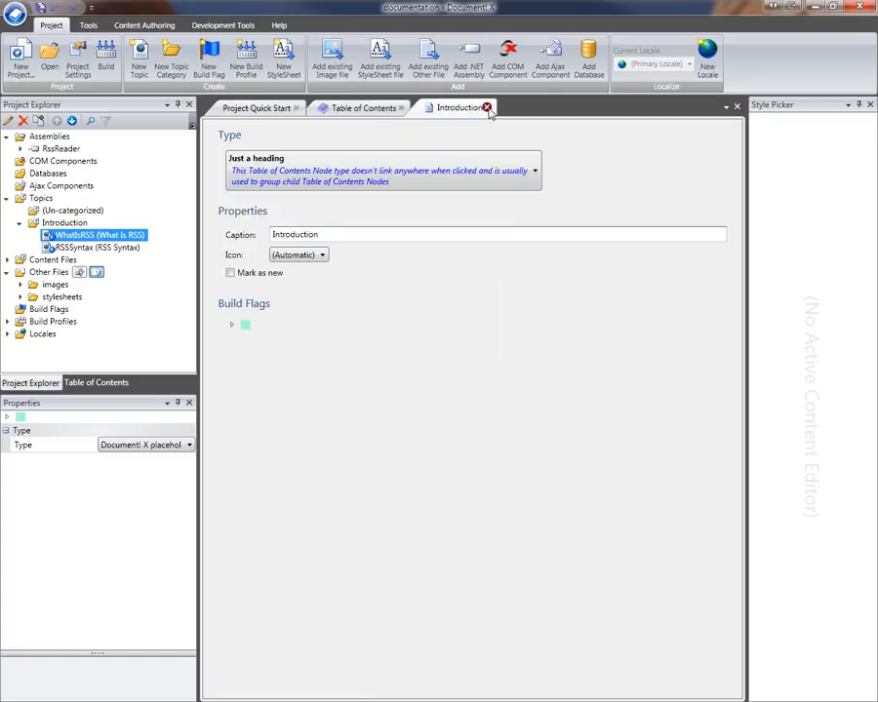
{"action": "left_click", "coordinate": [488, 107]}
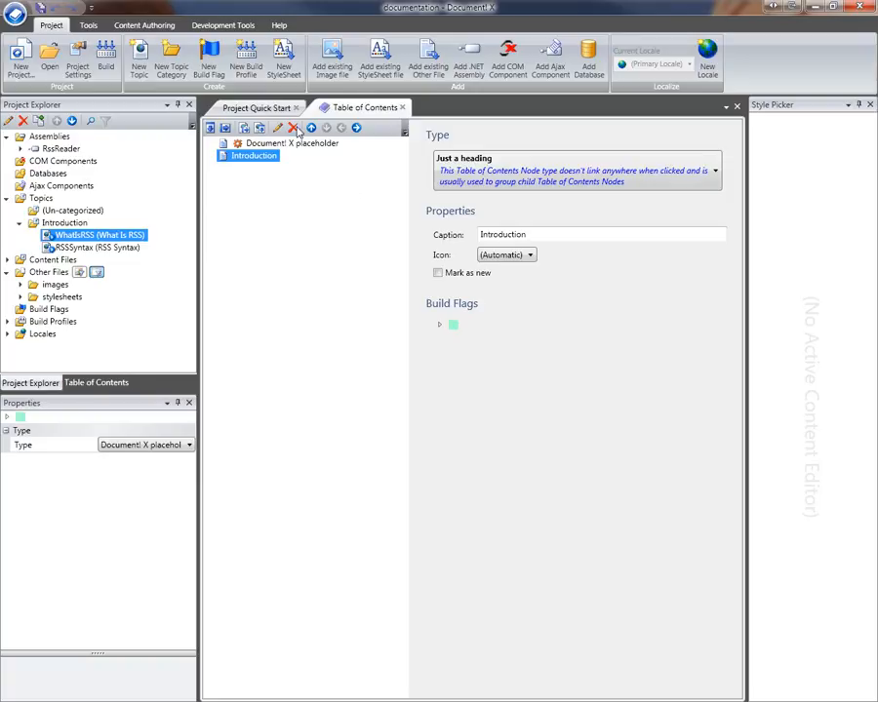
Step: Delete the first Introduction heading and recreate an 'Introduction' heading below the placeholder
{"action": "left_click", "coordinate": [294, 128]}
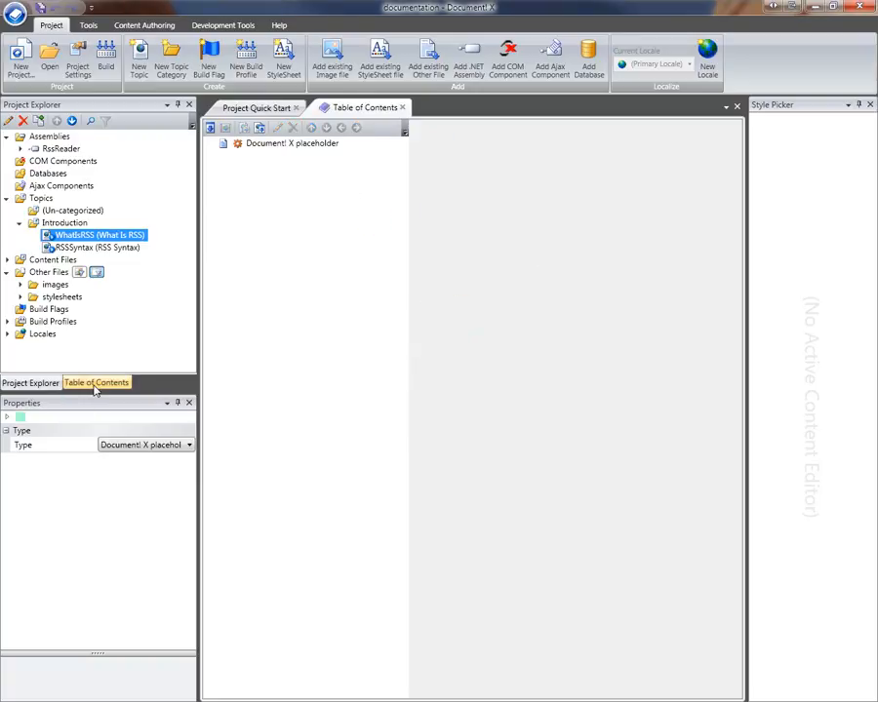
{"action": "left_click", "coordinate": [96, 383]}
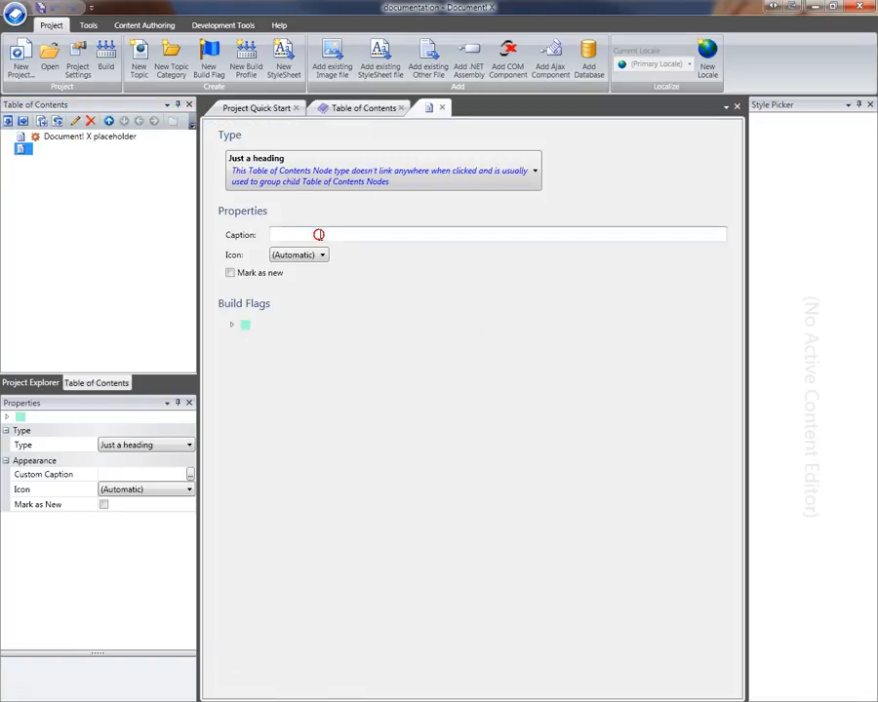
{"action": "type", "text": "Introducti"}
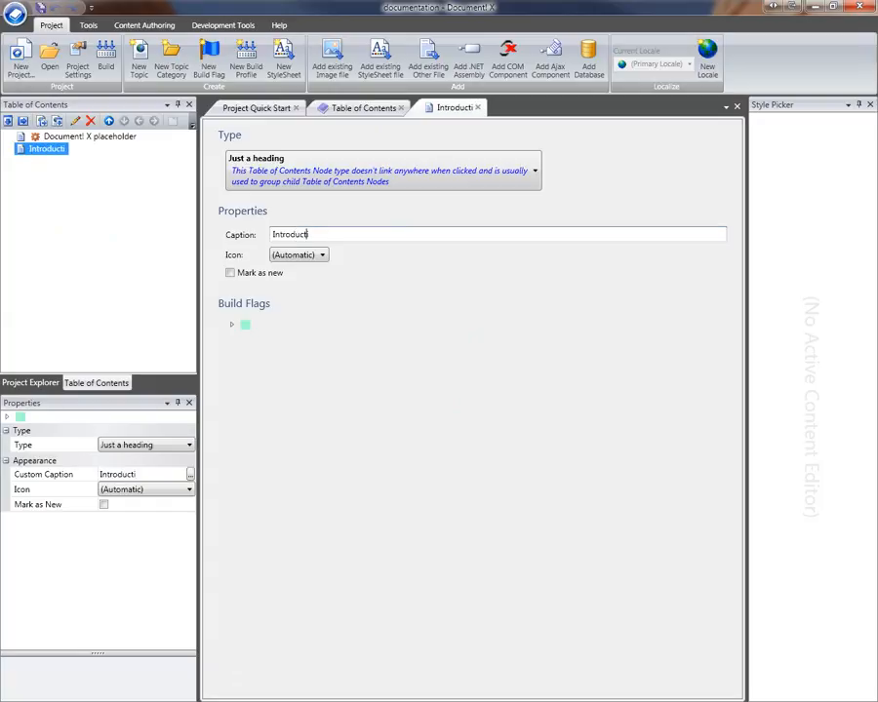
{"action": "type", "text": "ion"}
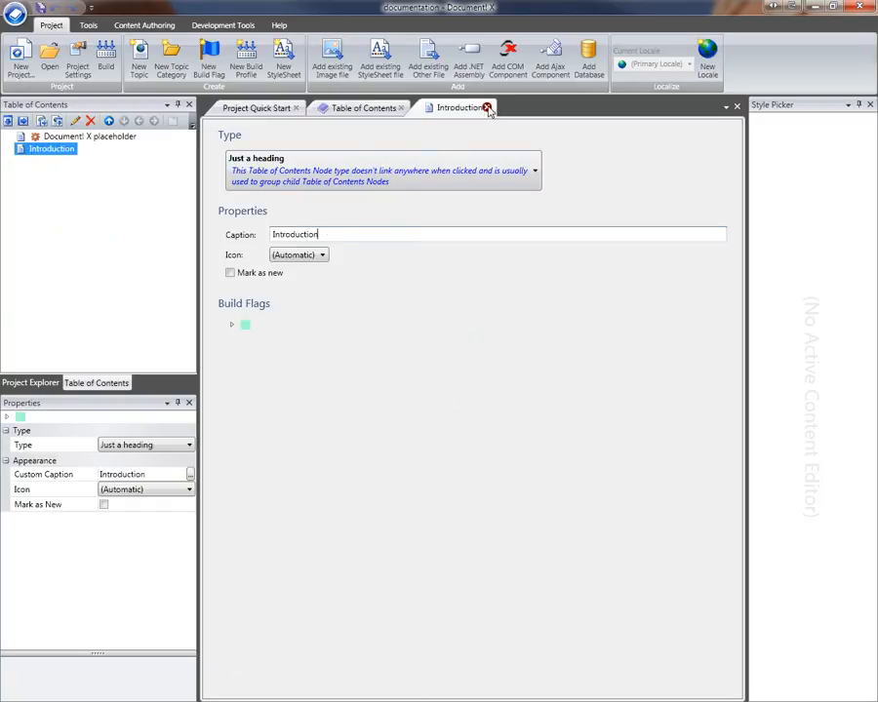
{"action": "left_click", "coordinate": [487, 107]}
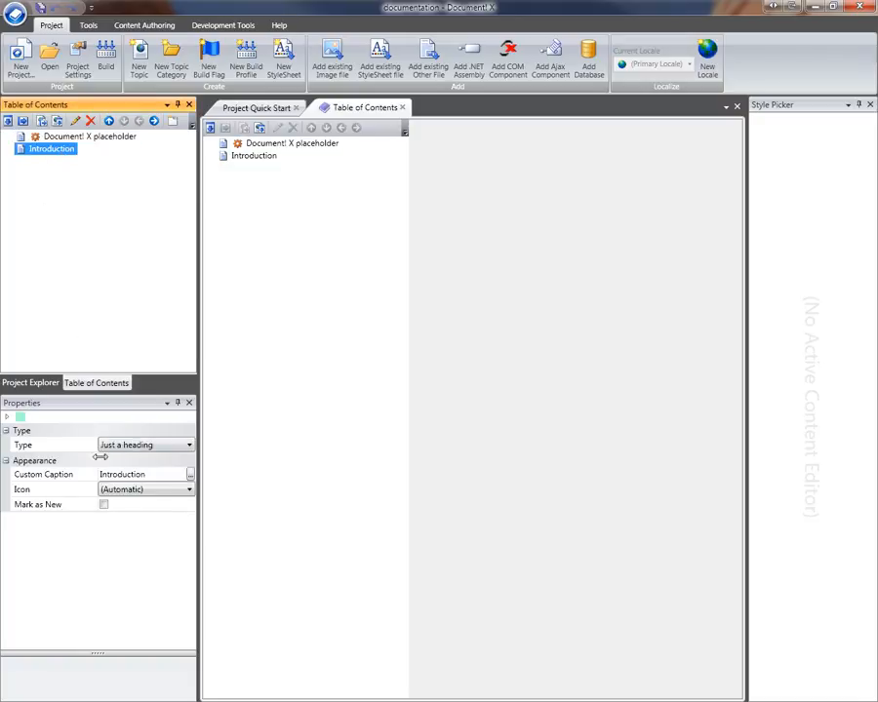
Step: Change the heading's Custom Caption to 'Introduction to RSS'
{"action": "left_click", "coordinate": [136, 474]}
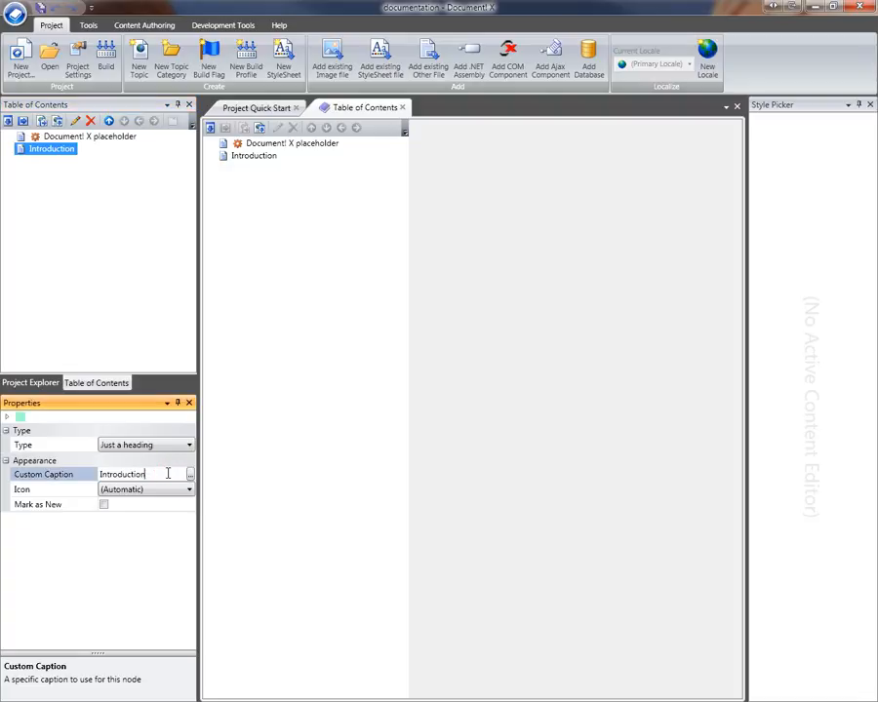
{"action": "type", "text": "tp R"}
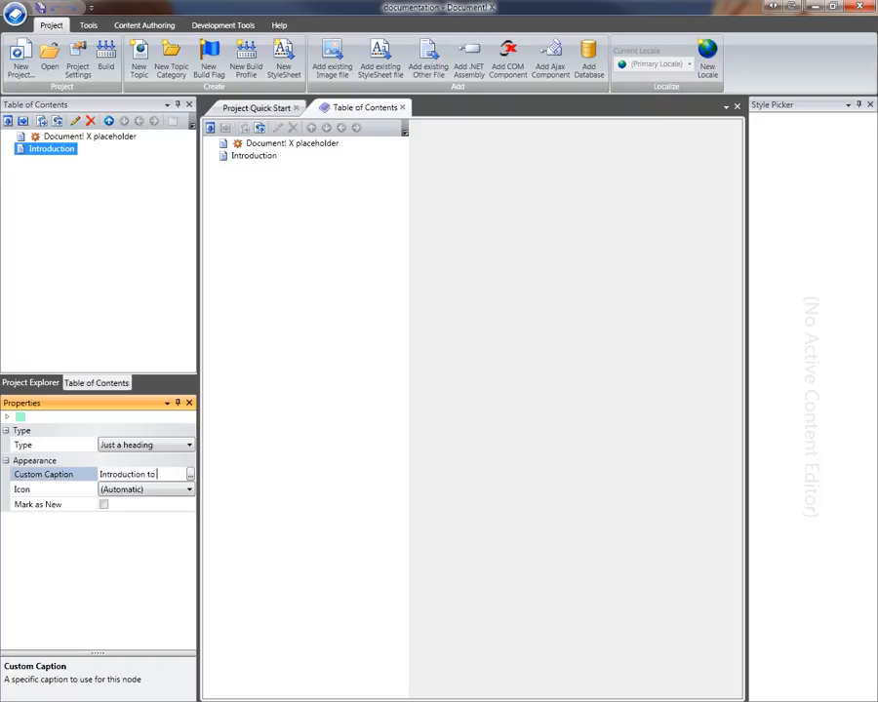
{"action": "type", "text": "RSS"}
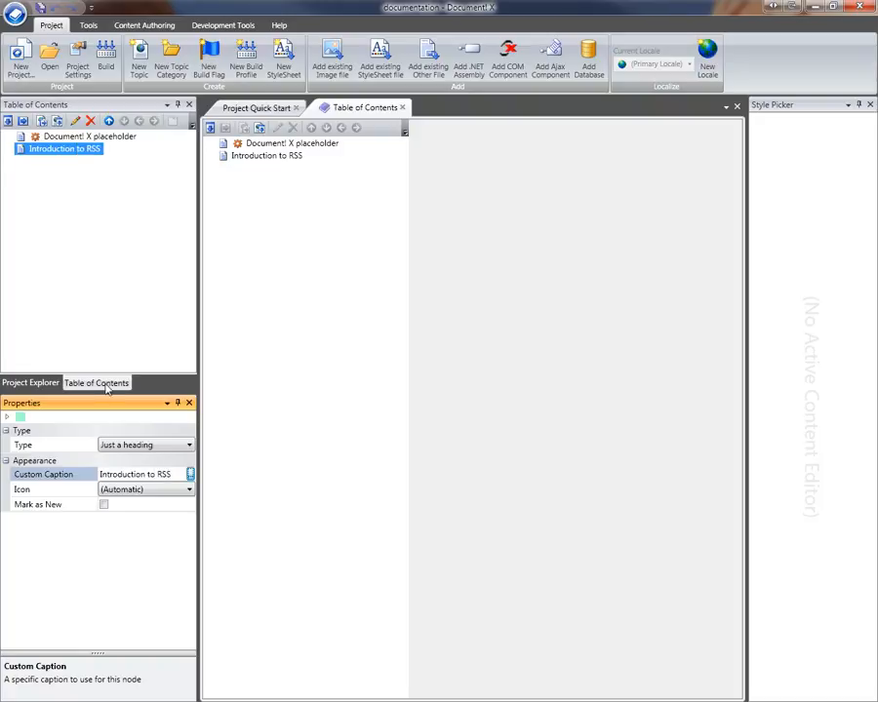
{"action": "mouse_move", "coordinate": [208, 331]}
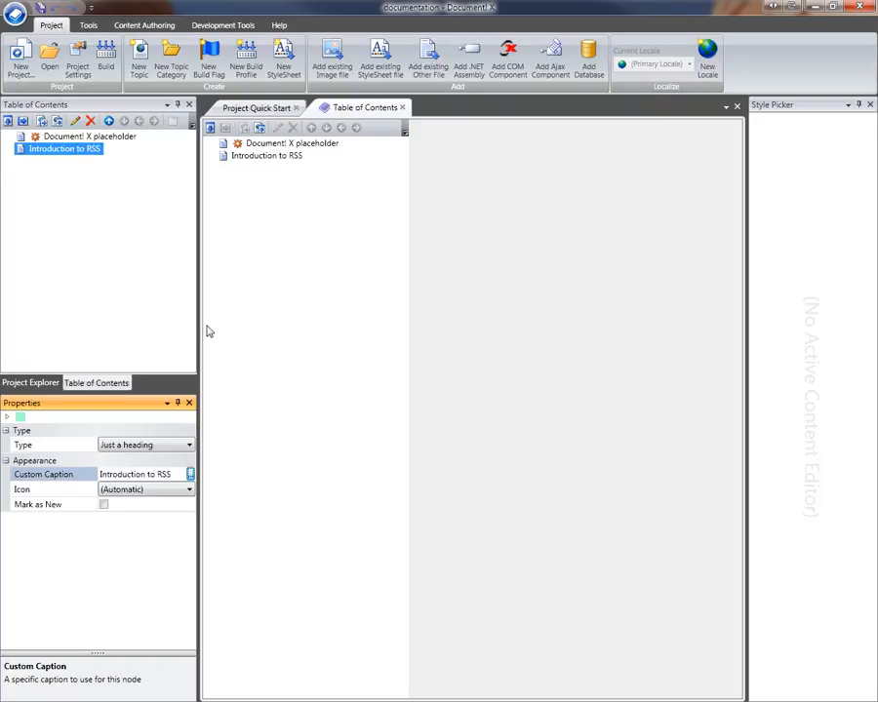
{"action": "mouse_move", "coordinate": [281, 169]}
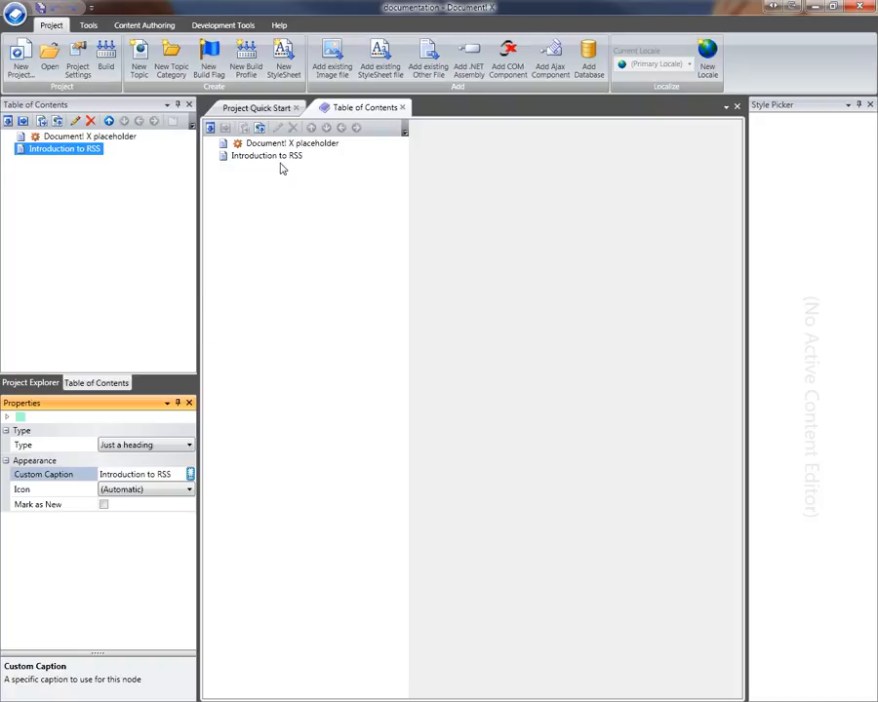
Step: Place the WhatIsRSS topic under the Introduction to RSS heading and select it
{"action": "left_click", "coordinate": [30, 382]}
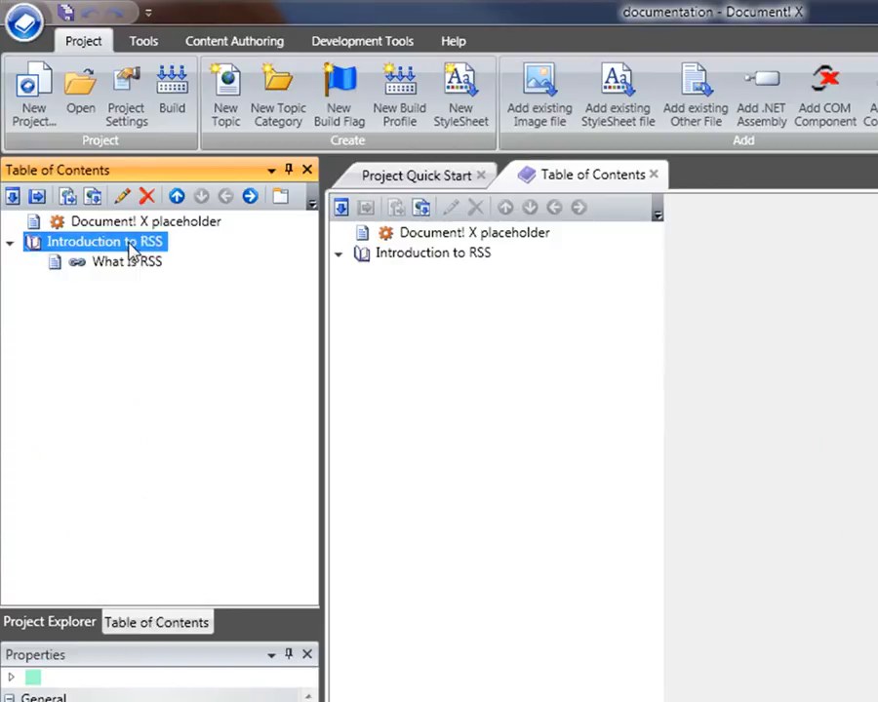
{"action": "left_click", "coordinate": [125, 261]}
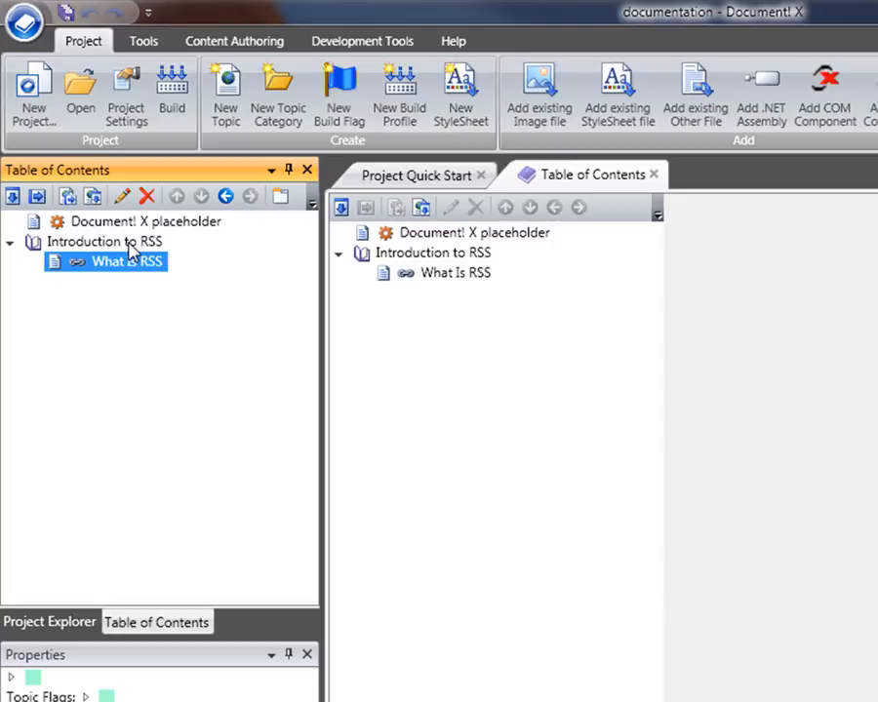
{"action": "mouse_move", "coordinate": [192, 387]}
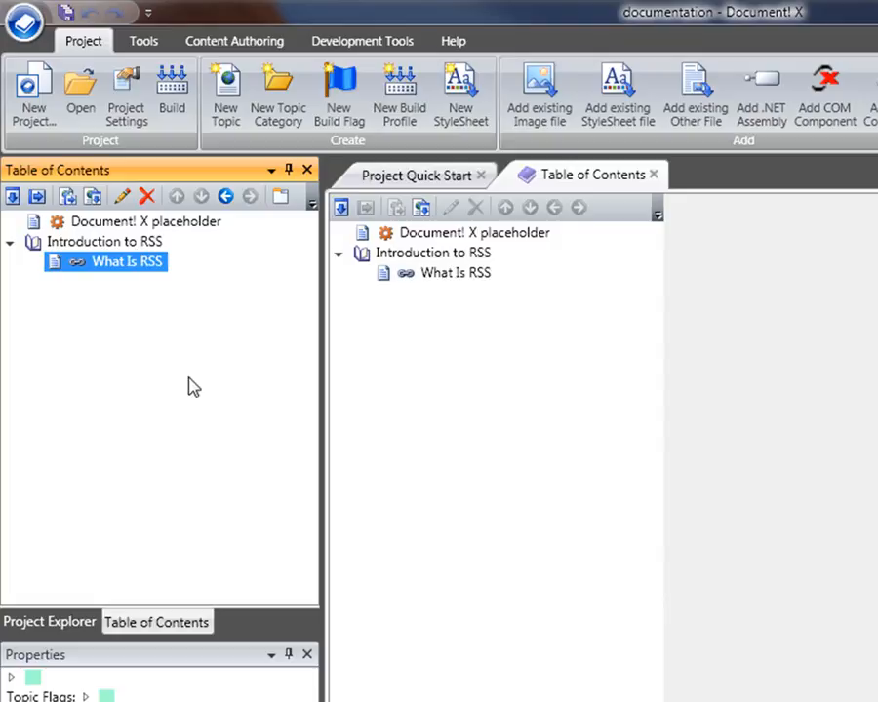
{"action": "mouse_move", "coordinate": [174, 279]}
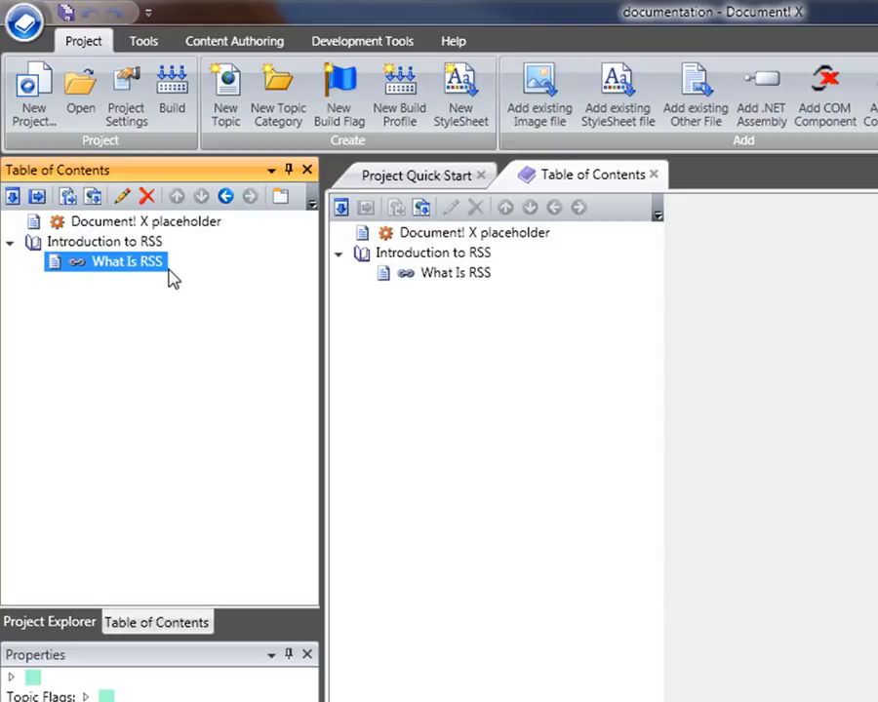
{"action": "mouse_move", "coordinate": [78, 268]}
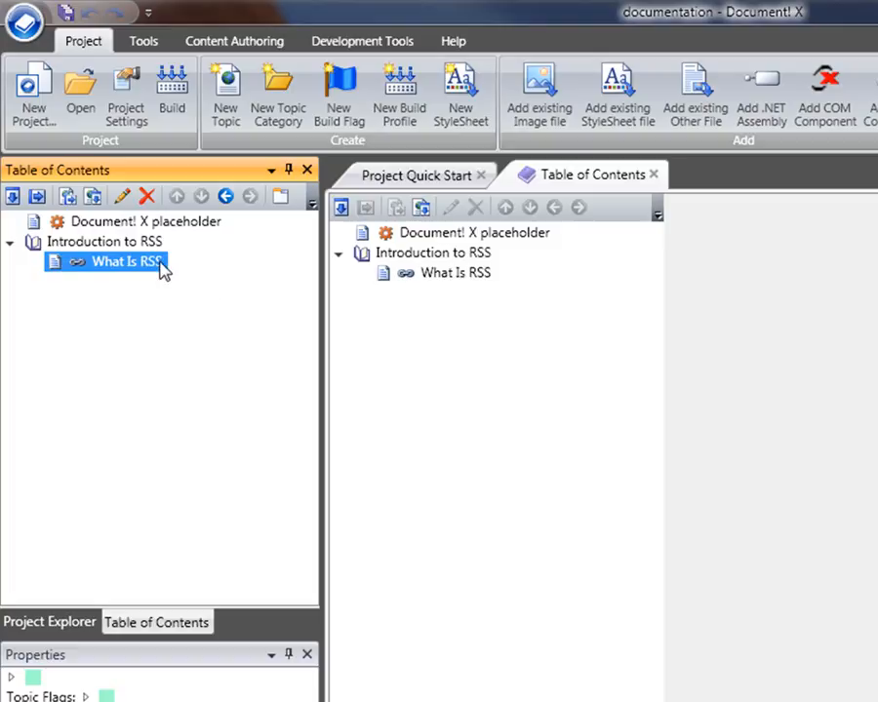
{"action": "mouse_move", "coordinate": [232, 327]}
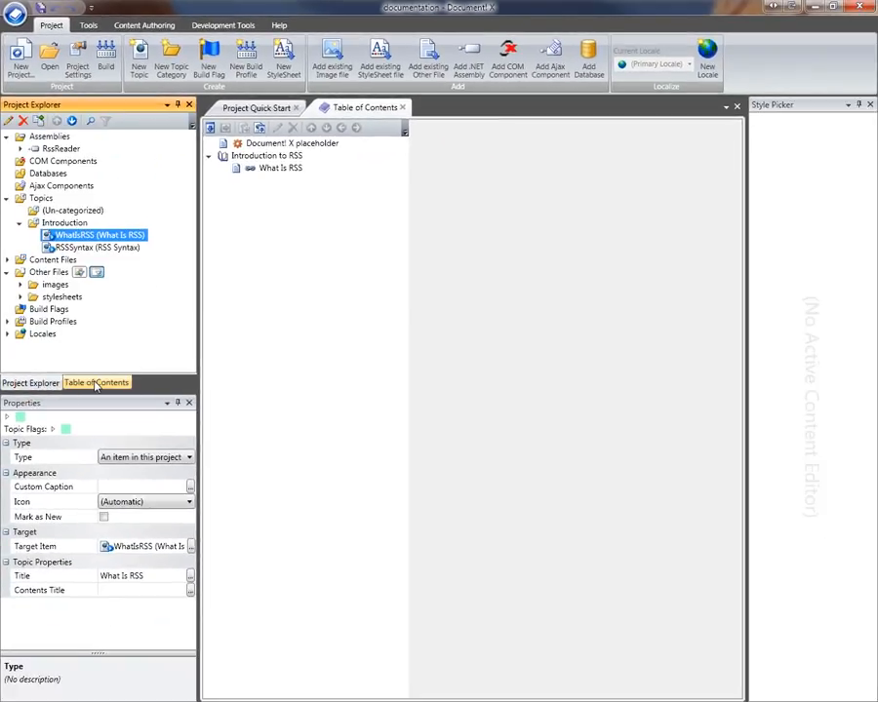
Step: Add a child node under the heading that links to the RSSSyntax project topic
{"action": "left_click", "coordinate": [95, 383]}
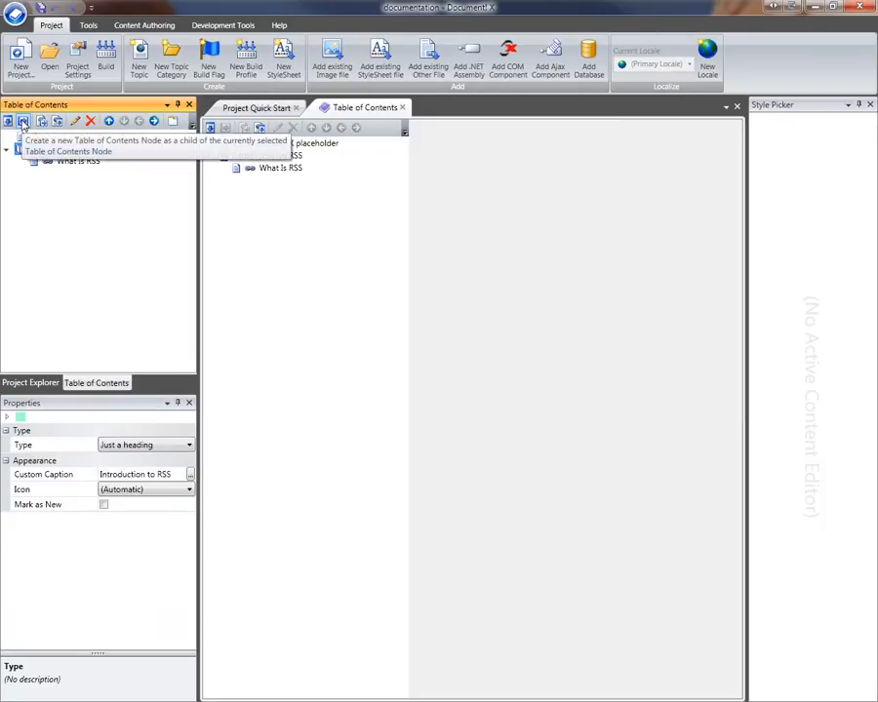
{"action": "left_click", "coordinate": [22, 121]}
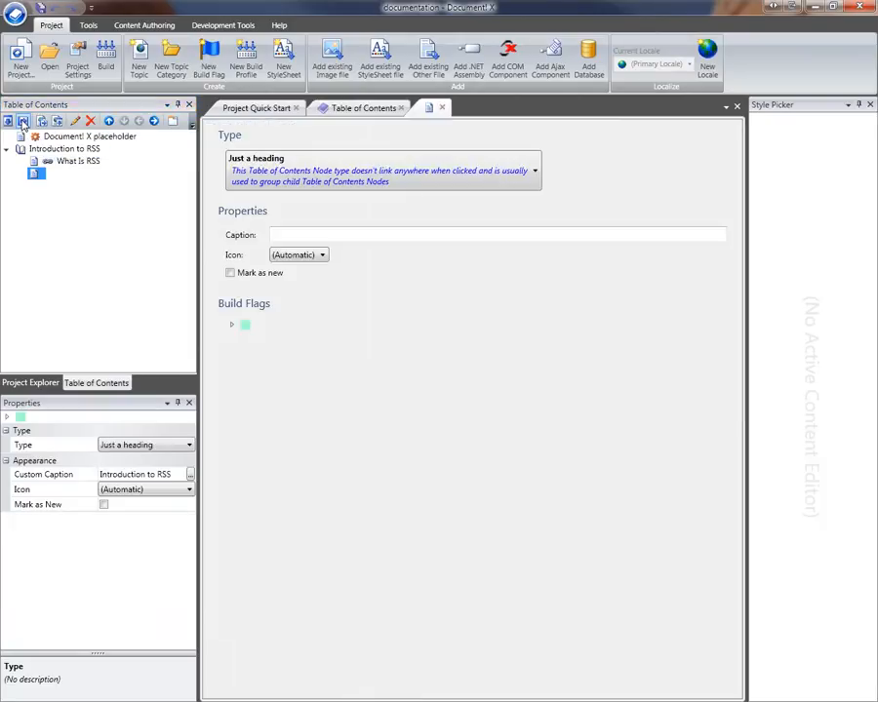
{"action": "left_click", "coordinate": [534, 170]}
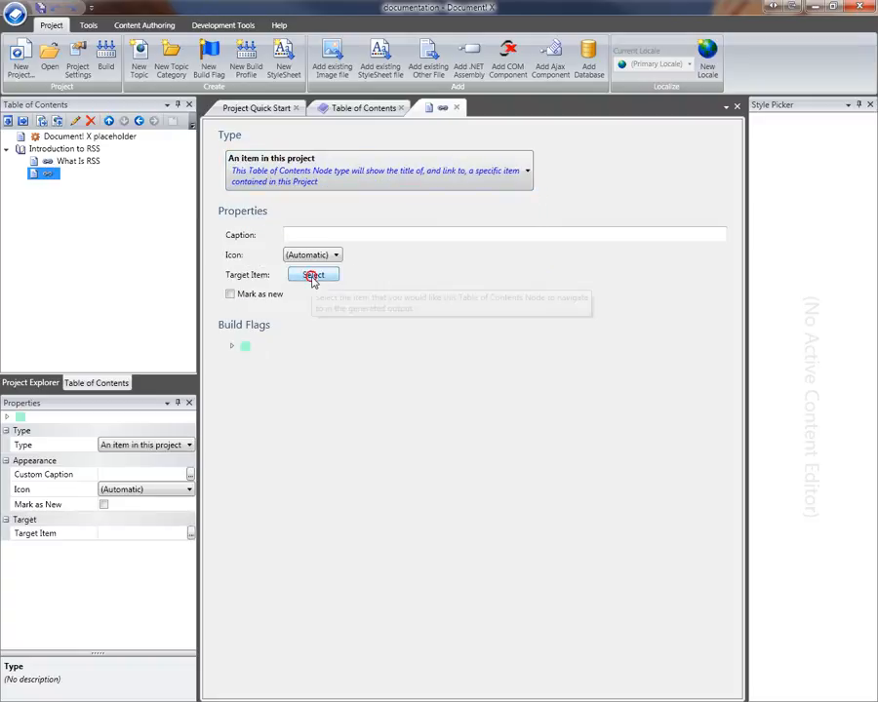
{"action": "left_click", "coordinate": [313, 275]}
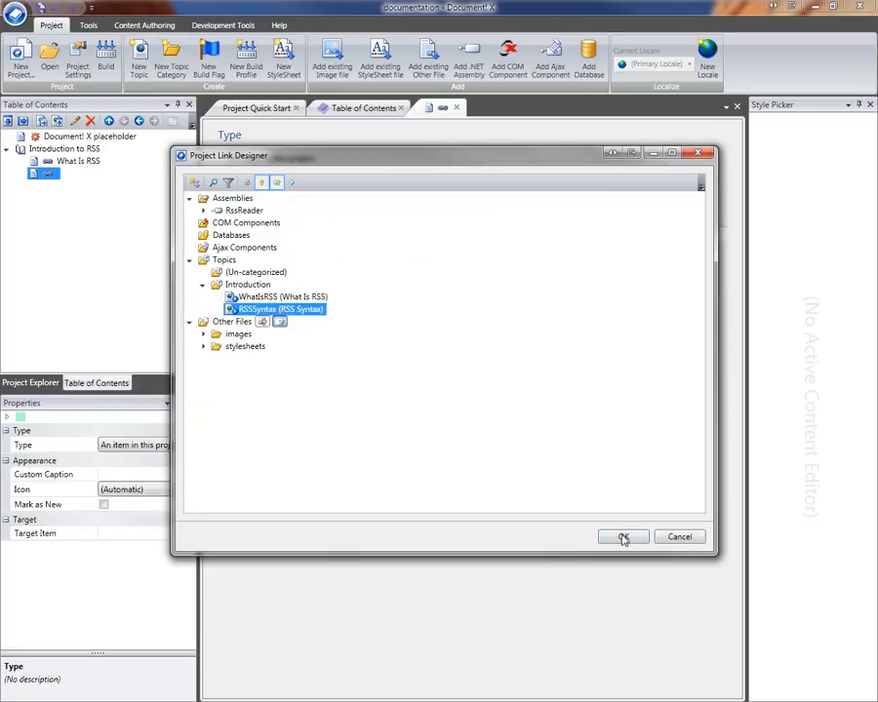
{"action": "left_click", "coordinate": [622, 536]}
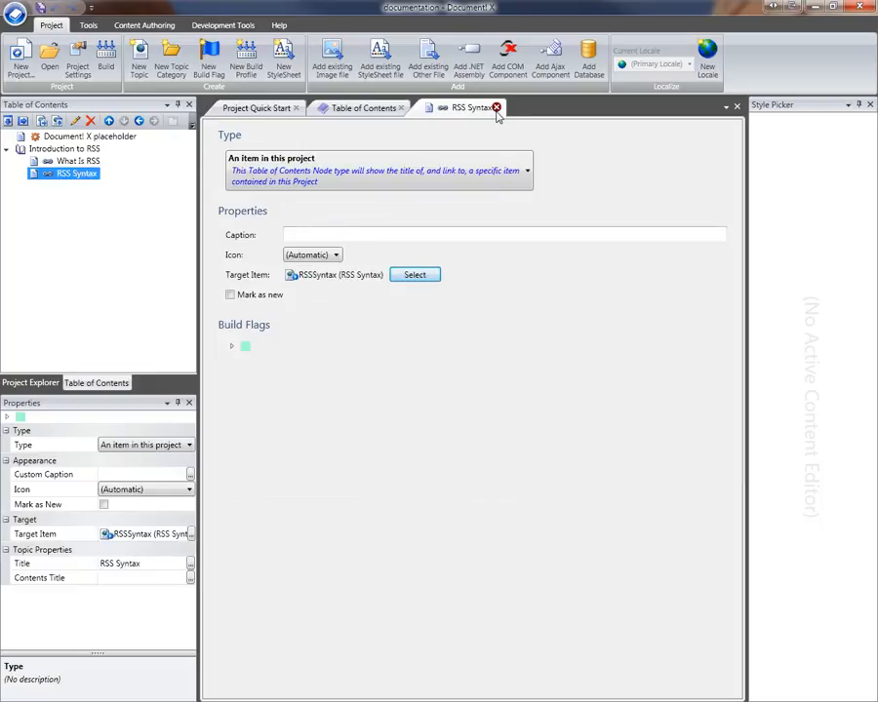
{"action": "left_click", "coordinate": [496, 107]}
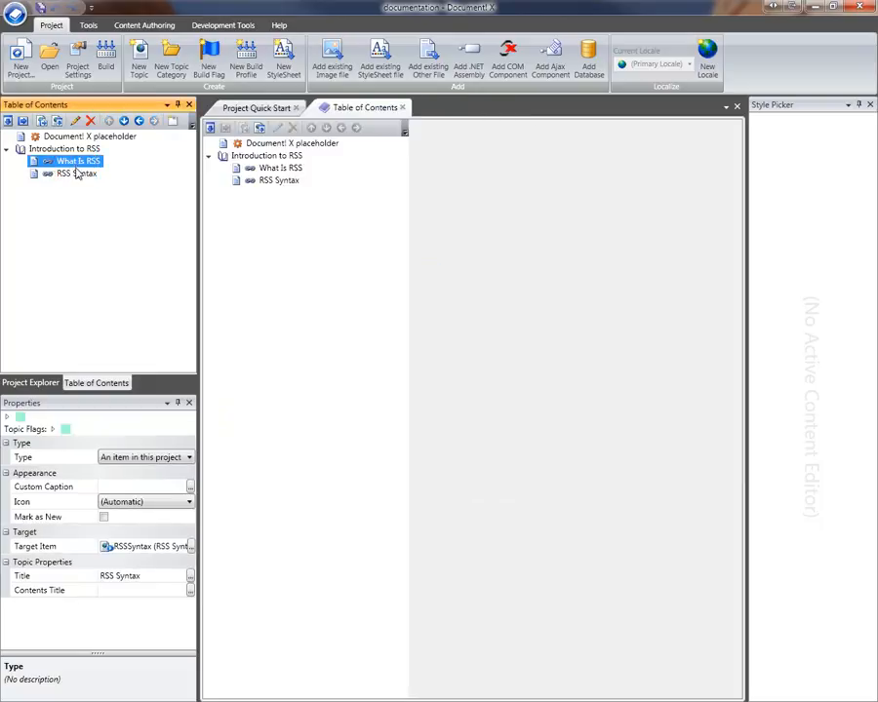
Step: Select RSS Syntax, What Is RSS, then the Introduction to RSS heading to confirm nesting
{"action": "left_click", "coordinate": [74, 172]}
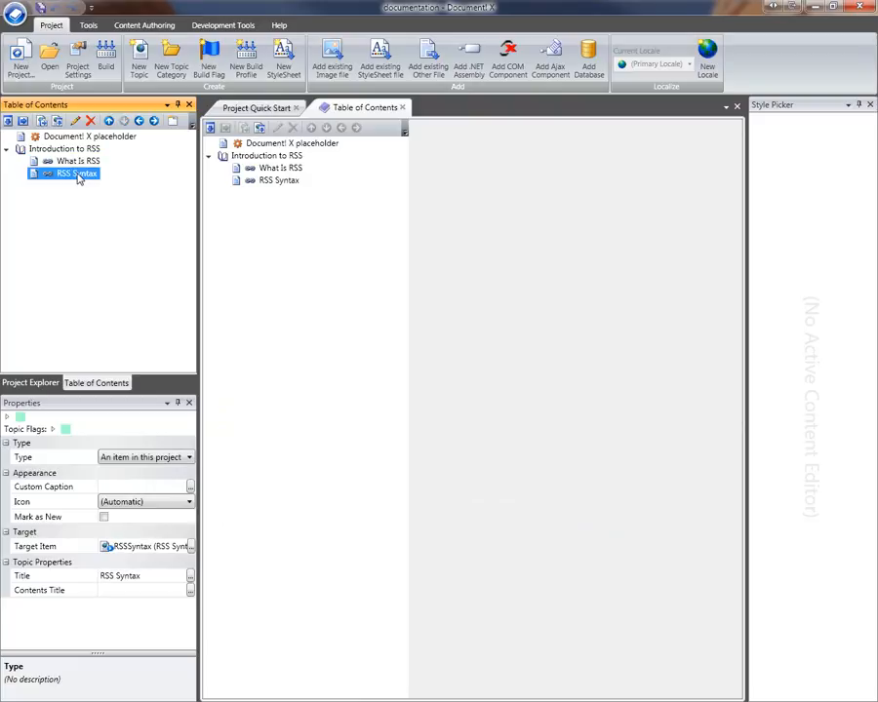
{"action": "left_click", "coordinate": [78, 160]}
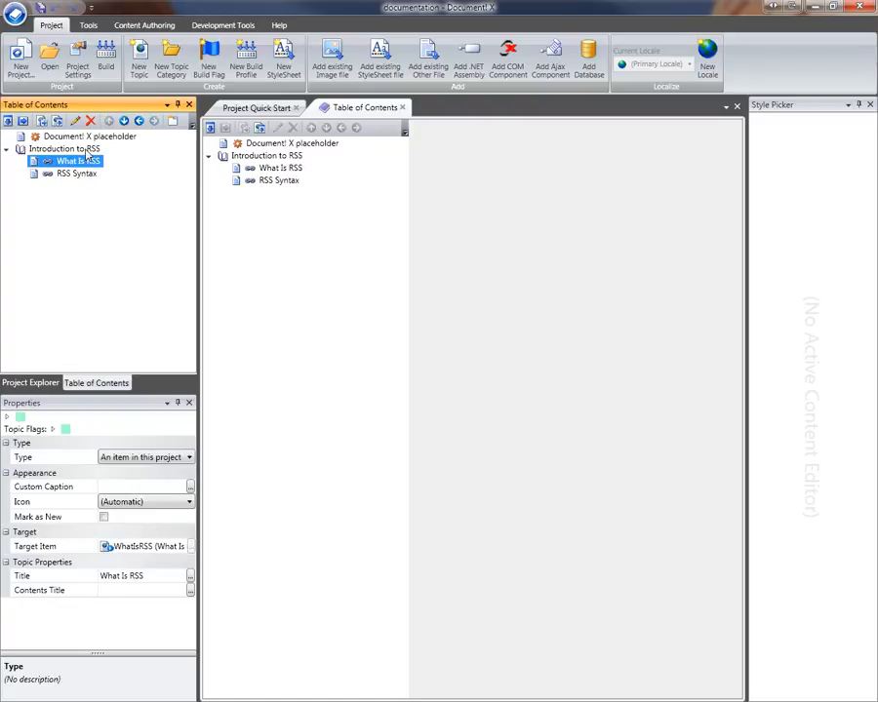
{"action": "left_click", "coordinate": [65, 148]}
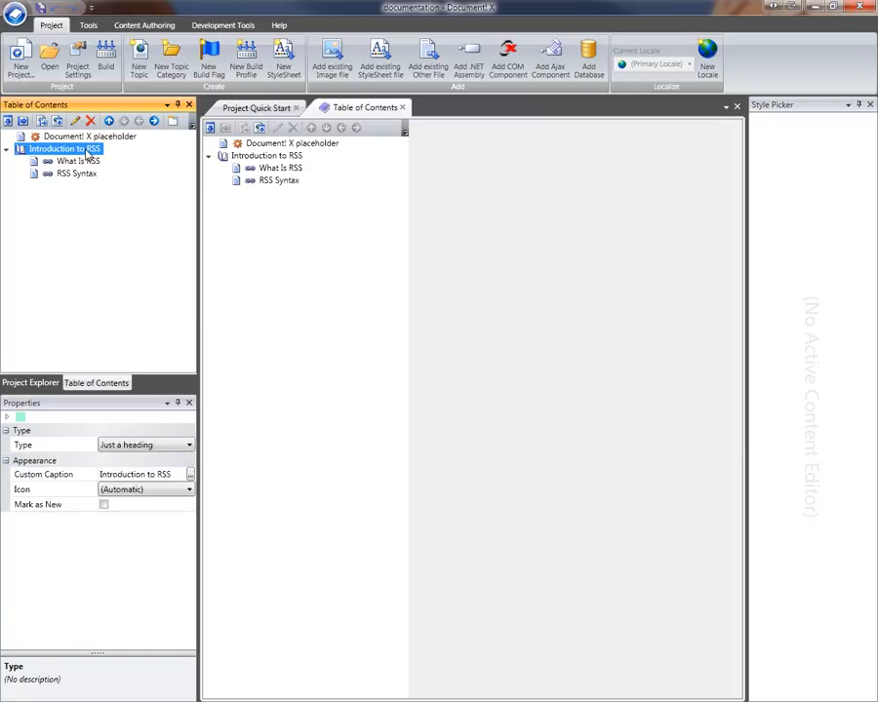
{"action": "mouse_move", "coordinate": [8, 121]}
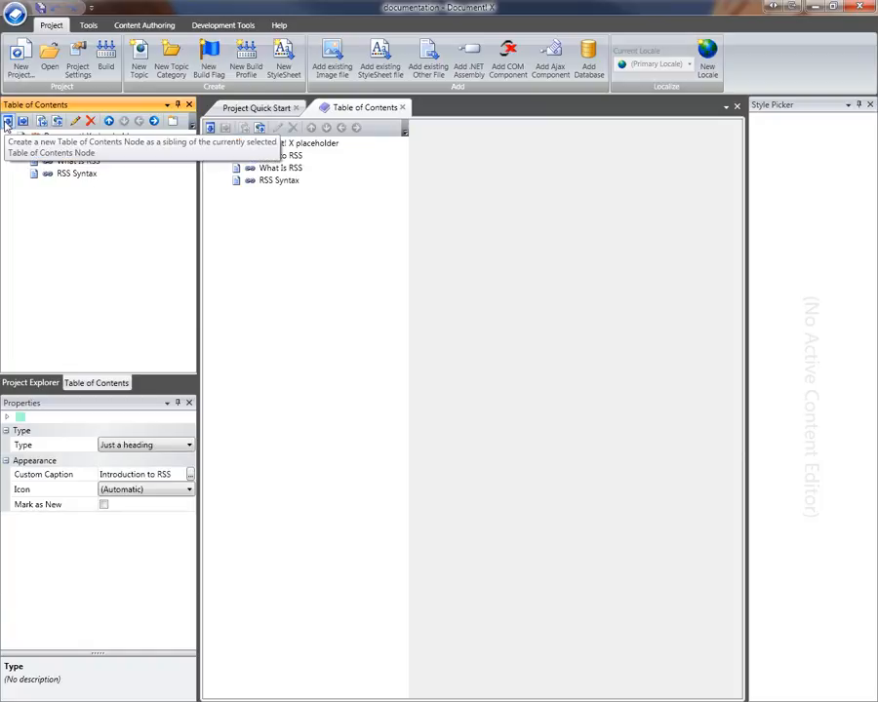
{"action": "left_click", "coordinate": [8, 121]}
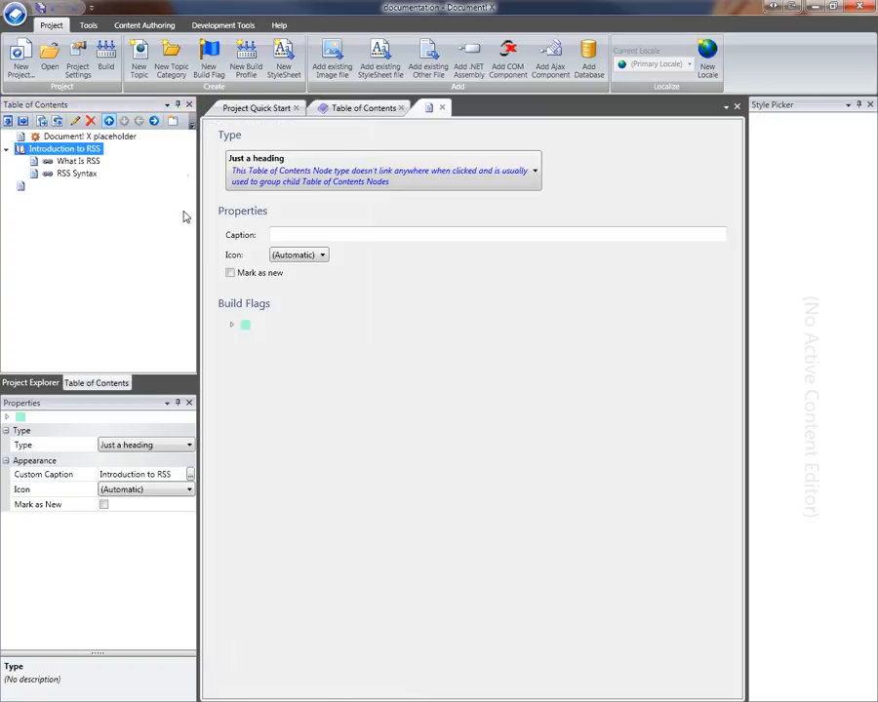
{"action": "left_click", "coordinate": [533, 169]}
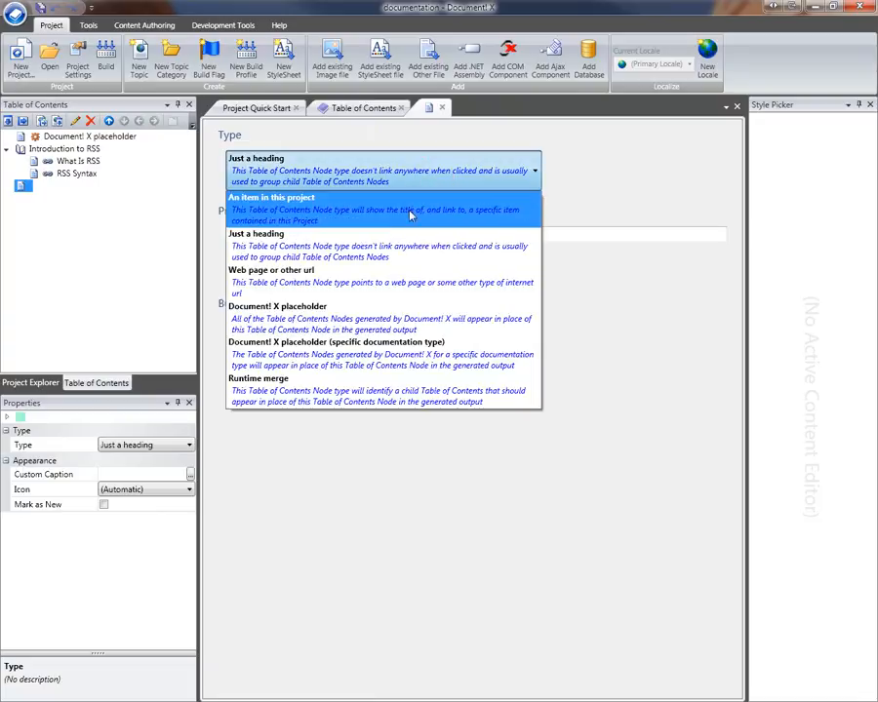
{"action": "left_click", "coordinate": [270, 270]}
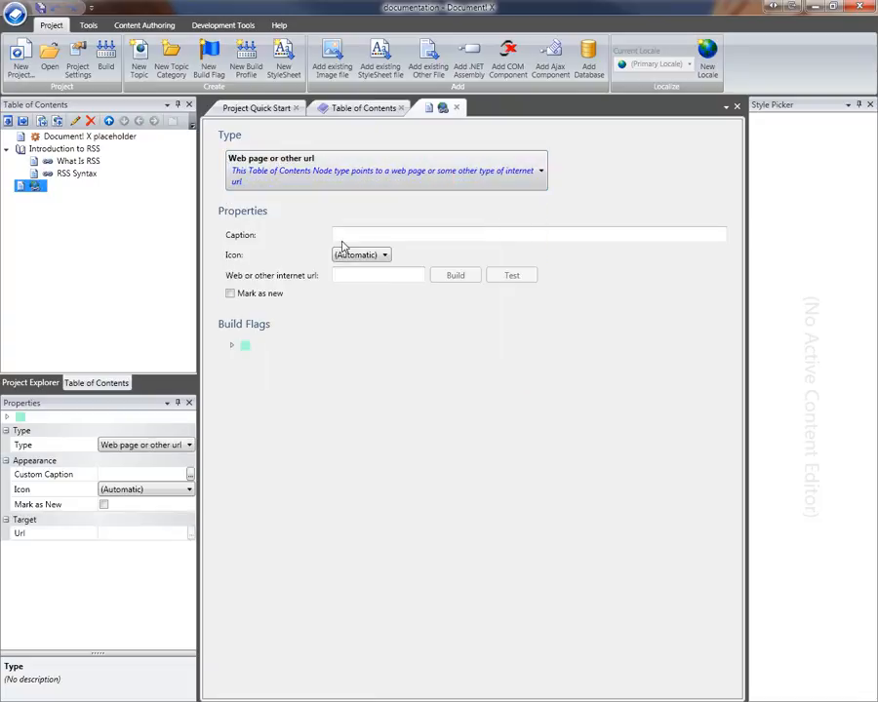
{"action": "left_click", "coordinate": [379, 274]}
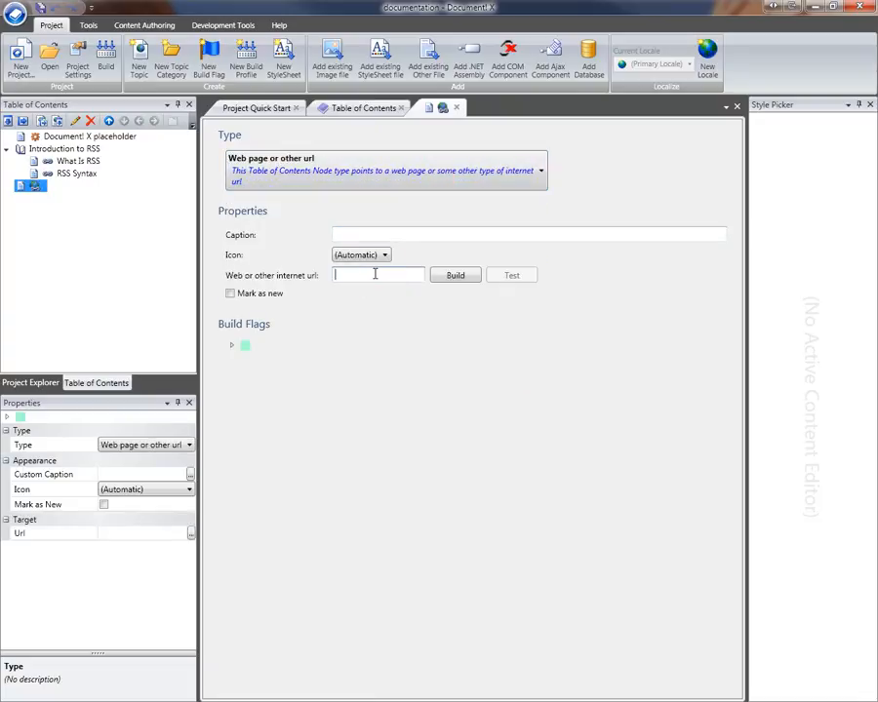
{"action": "type", "text": "http://ww"}
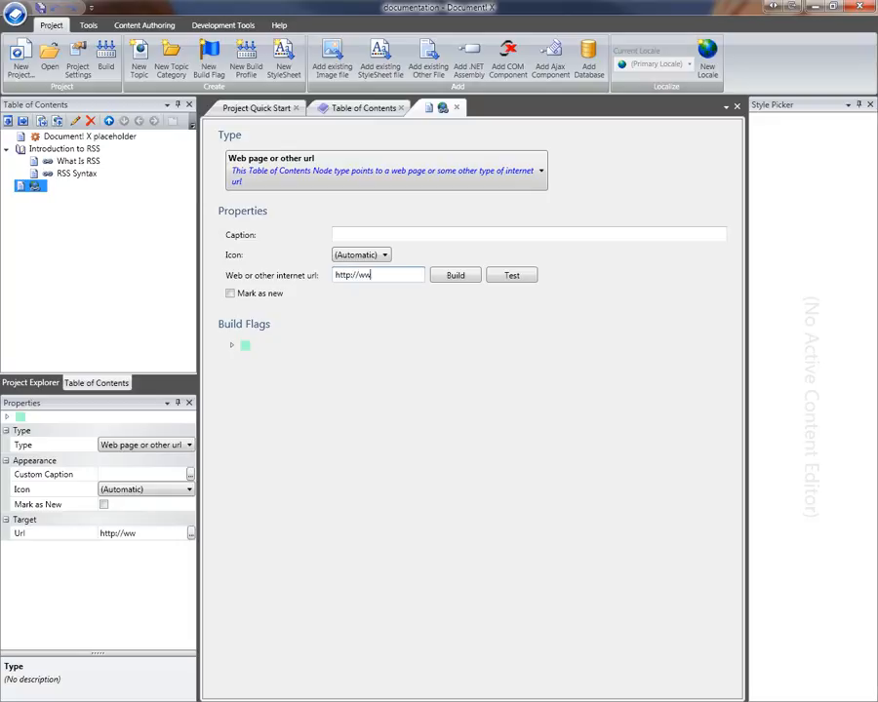
{"action": "type", "text": ".innovasys.com"}
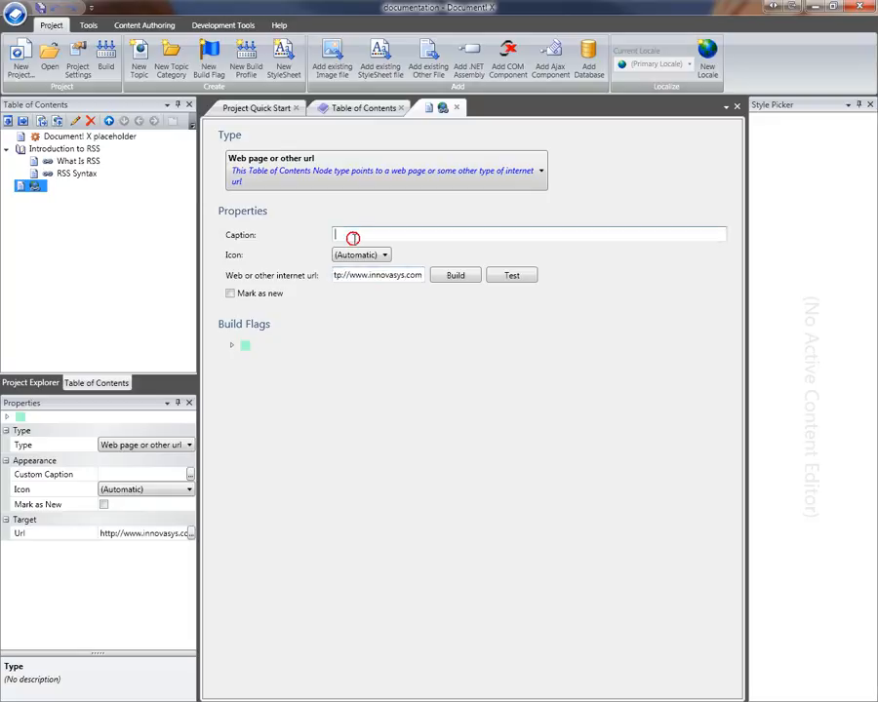
{"action": "type", "text": "http"}
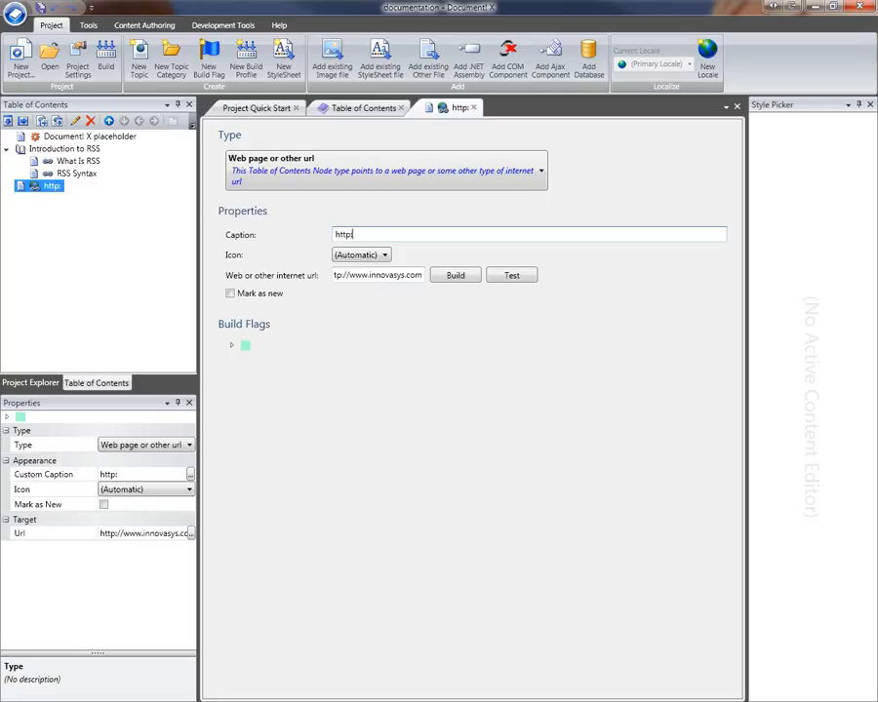
{"action": "type", "text": "://www.innovasys.c"}
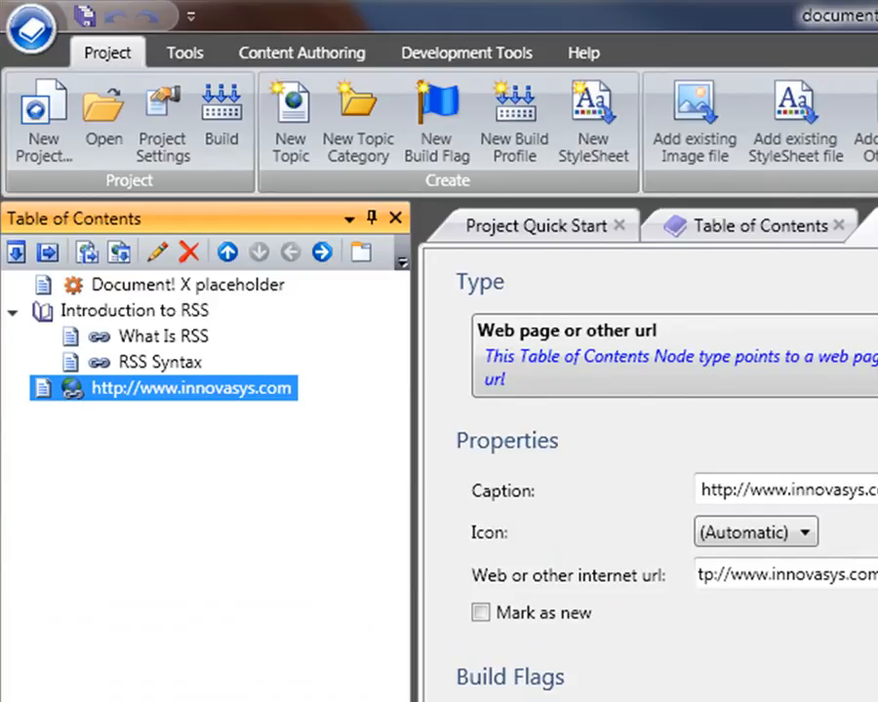
{"action": "left_click", "coordinate": [751, 225]}
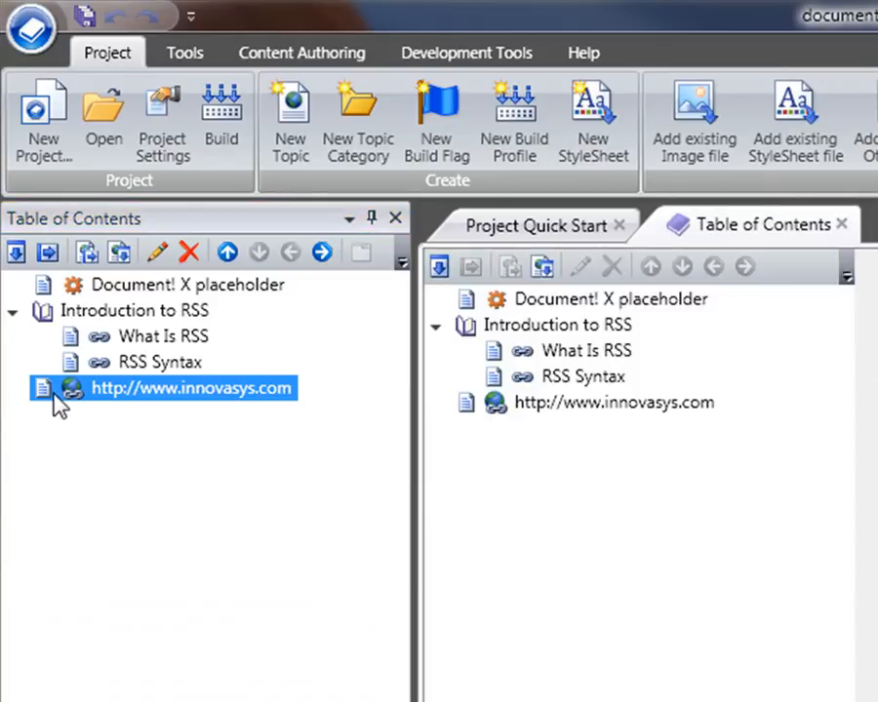
{"action": "mouse_move", "coordinate": [166, 330]}
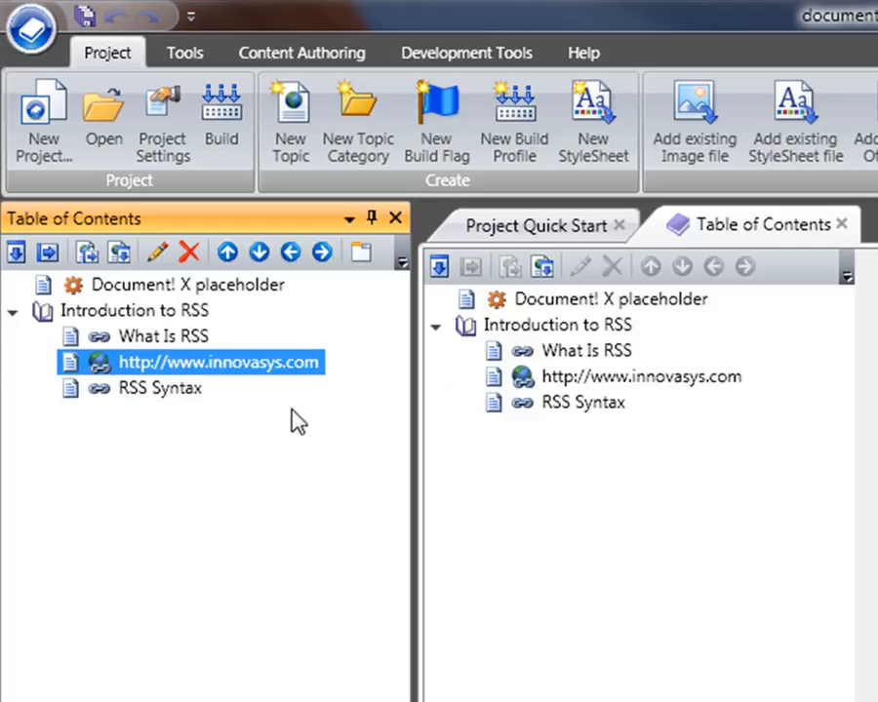
{"action": "mouse_move", "coordinate": [179, 339]}
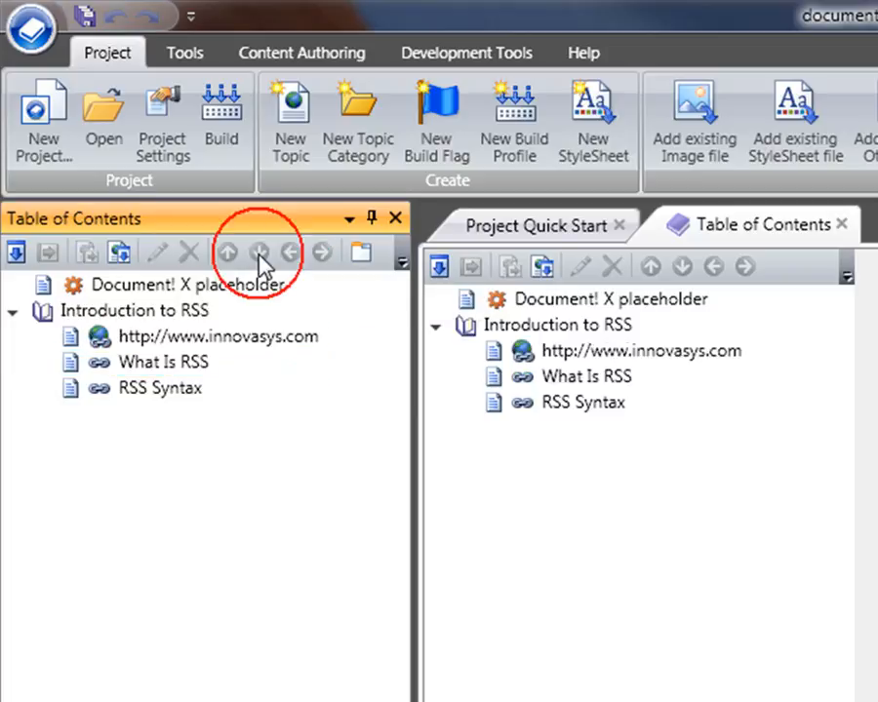
{"action": "left_click", "coordinate": [258, 252]}
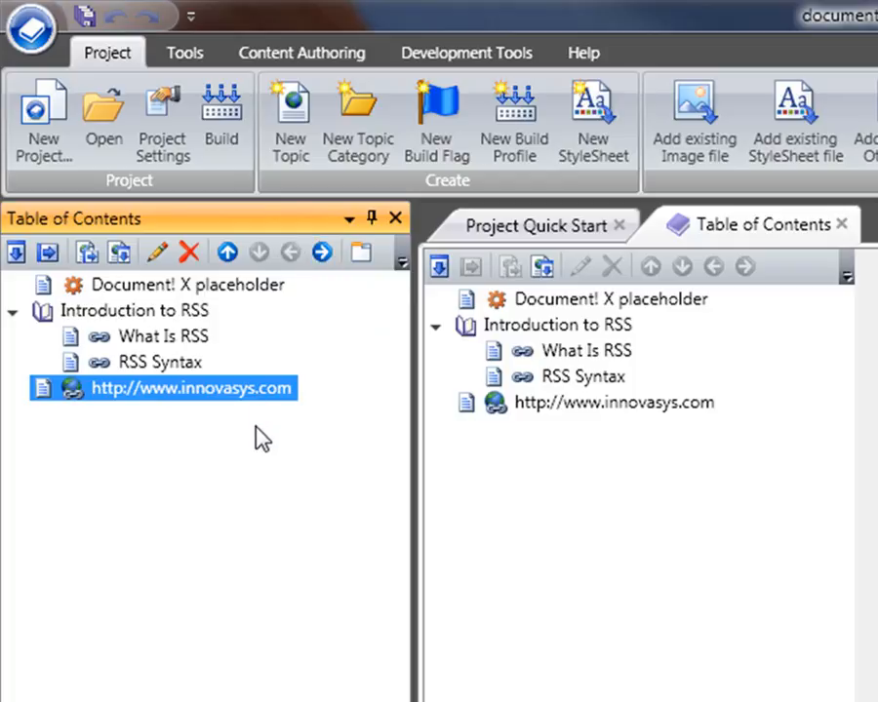
{"action": "mouse_move", "coordinate": [256, 458]}
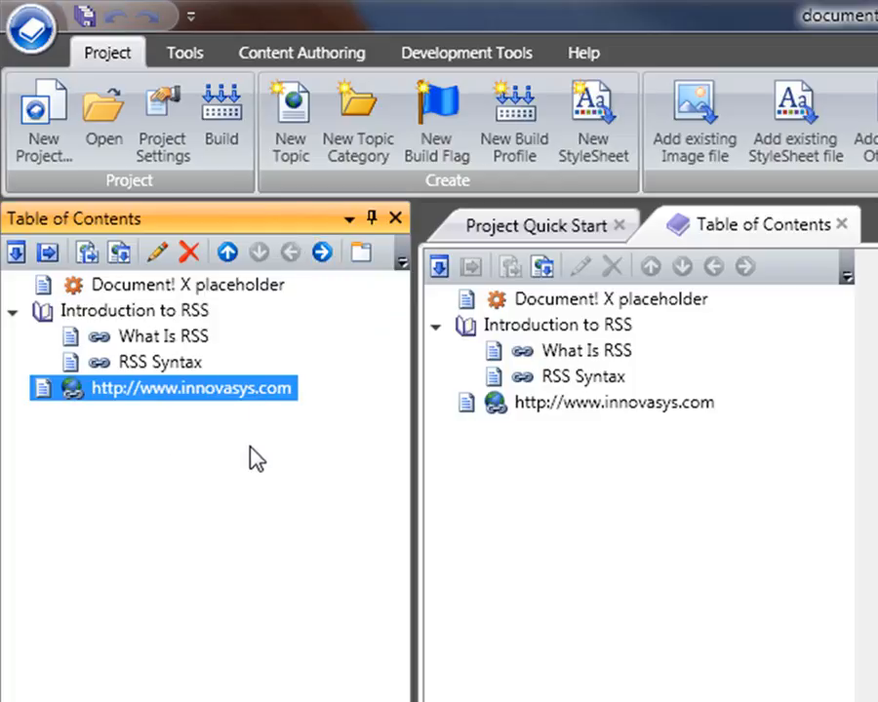
{"action": "mouse_move", "coordinate": [261, 437]}
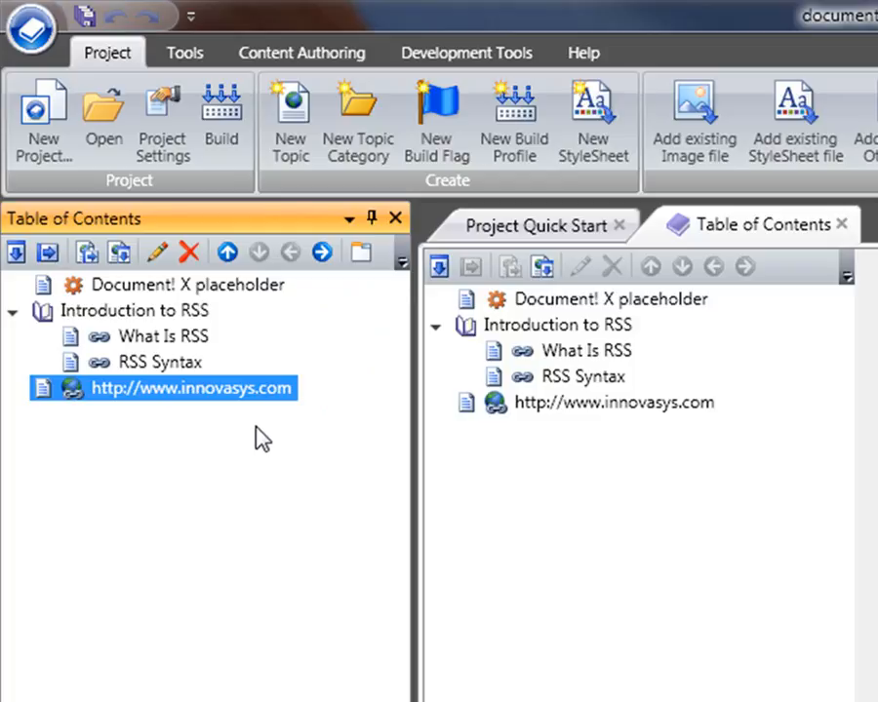
{"action": "mouse_move", "coordinate": [183, 349]}
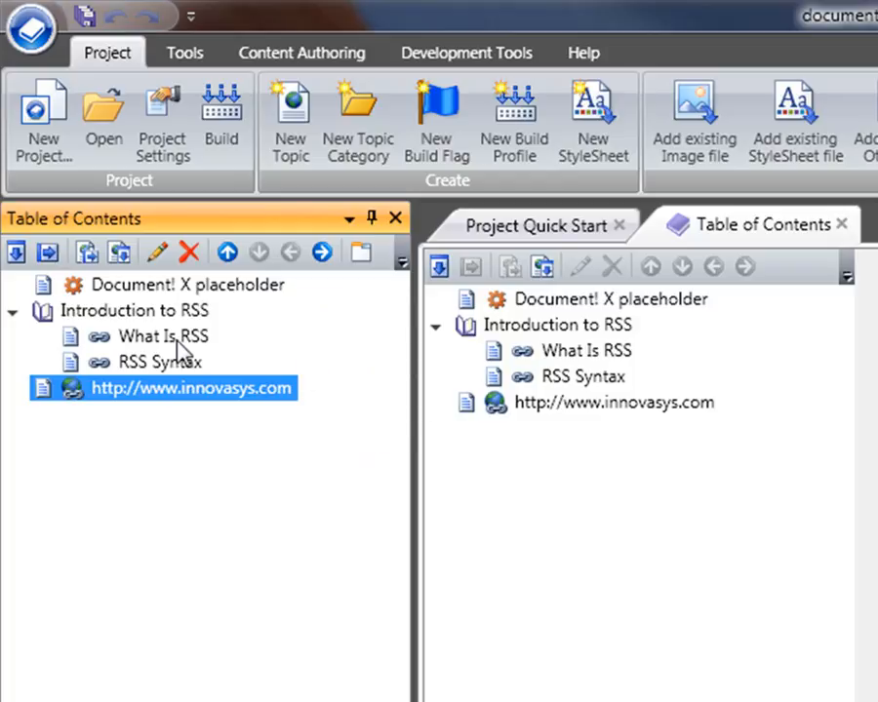
Step: Multi-select the 'What Is RSS' and 'RSS Syntax' topic links in the table of contents
{"action": "left_click", "coordinate": [150, 335]}
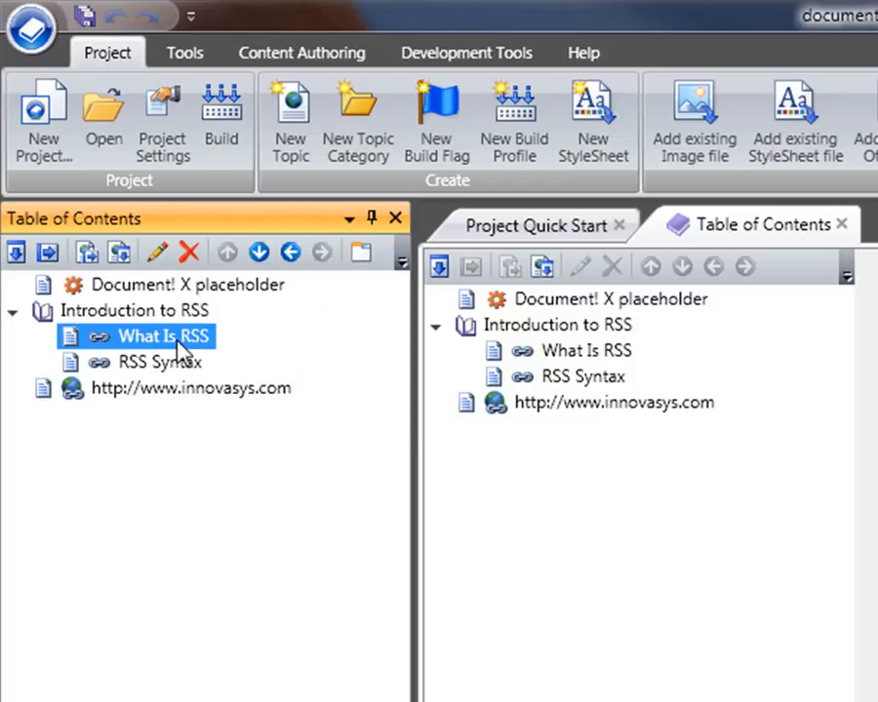
{"action": "mouse_move", "coordinate": [204, 346]}
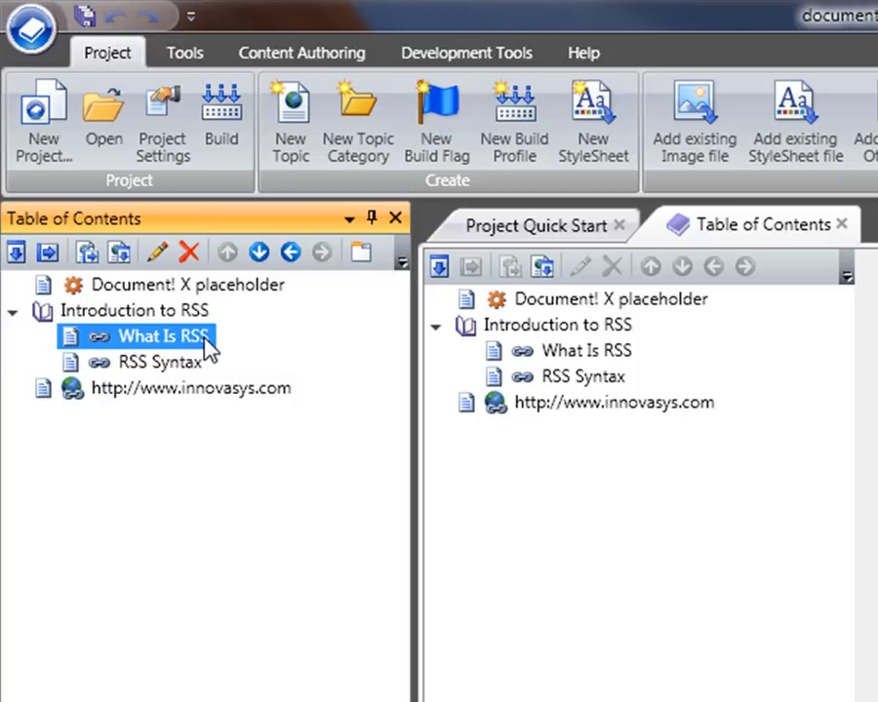
{"action": "mouse_move", "coordinate": [173, 351]}
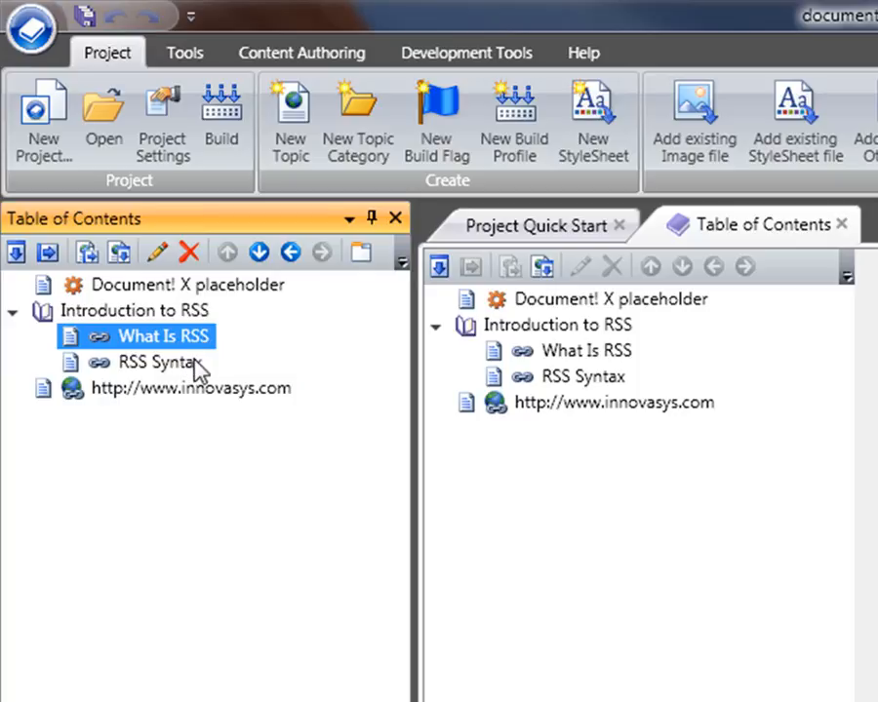
{"action": "mouse_move", "coordinate": [200, 337]}
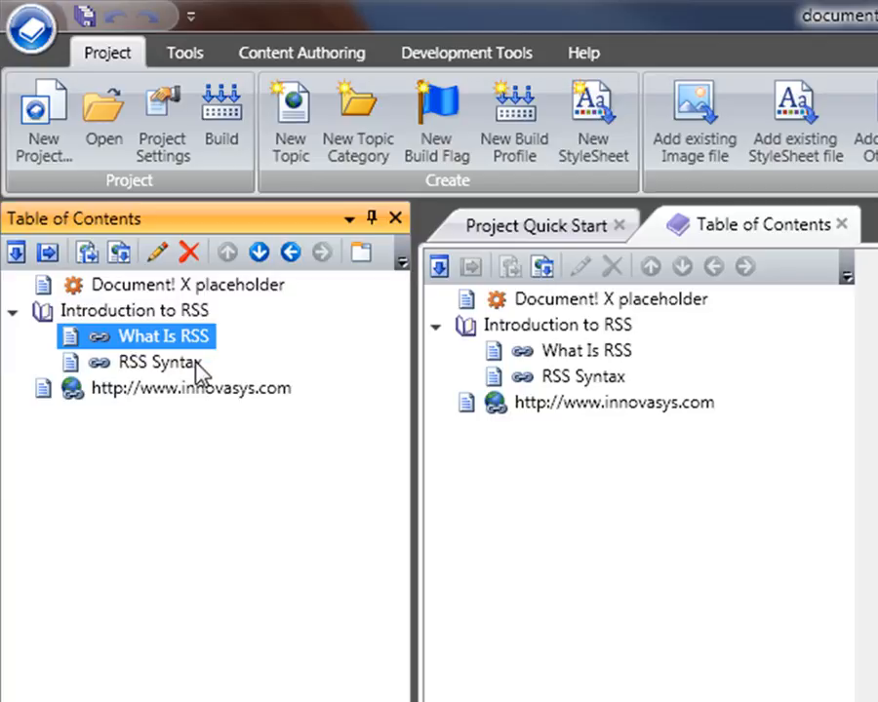
{"action": "left_click", "coordinate": [156, 362]}
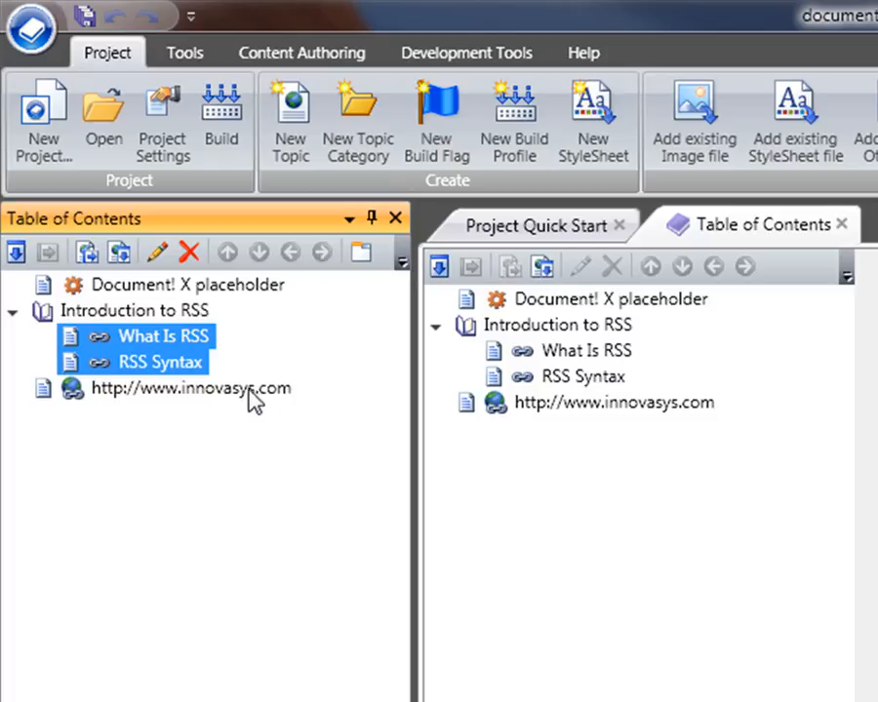
{"action": "mouse_move", "coordinate": [161, 369]}
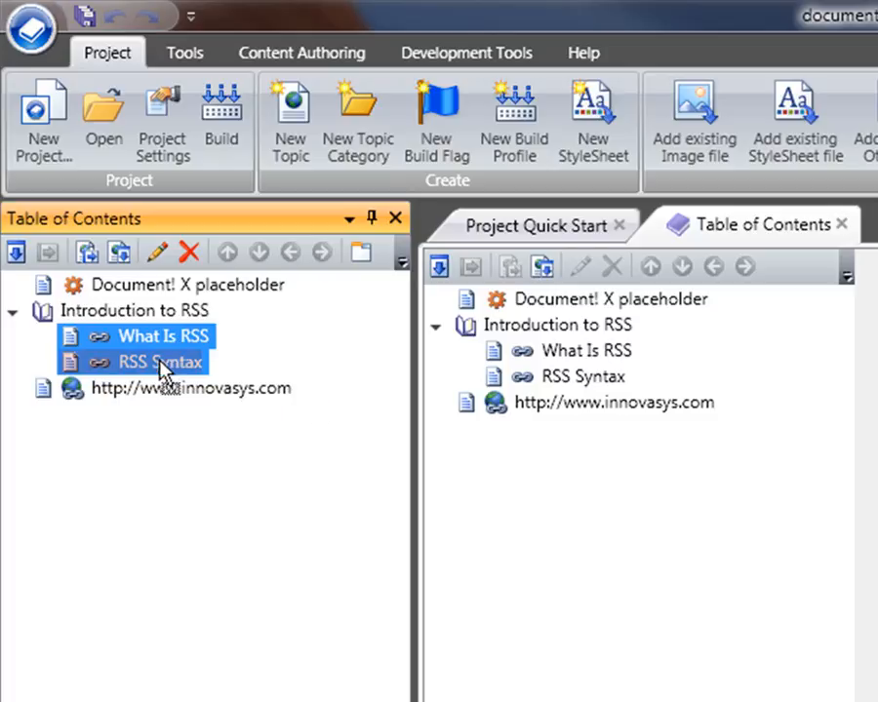